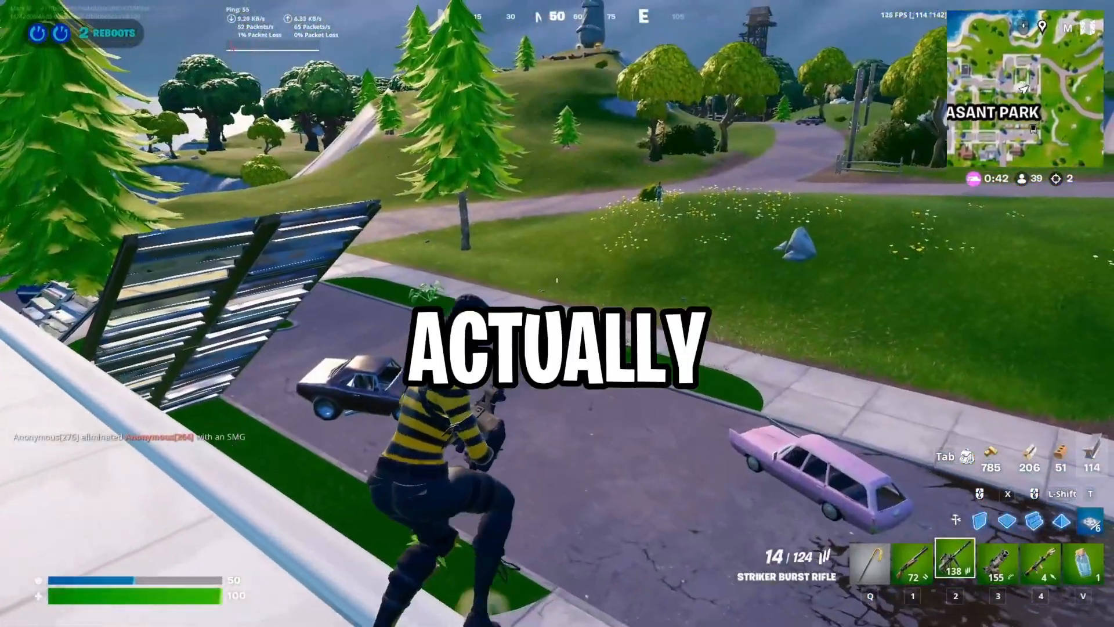
In System > Notifications, turn notifications off and Do not disturb on
right_click(557, 313)
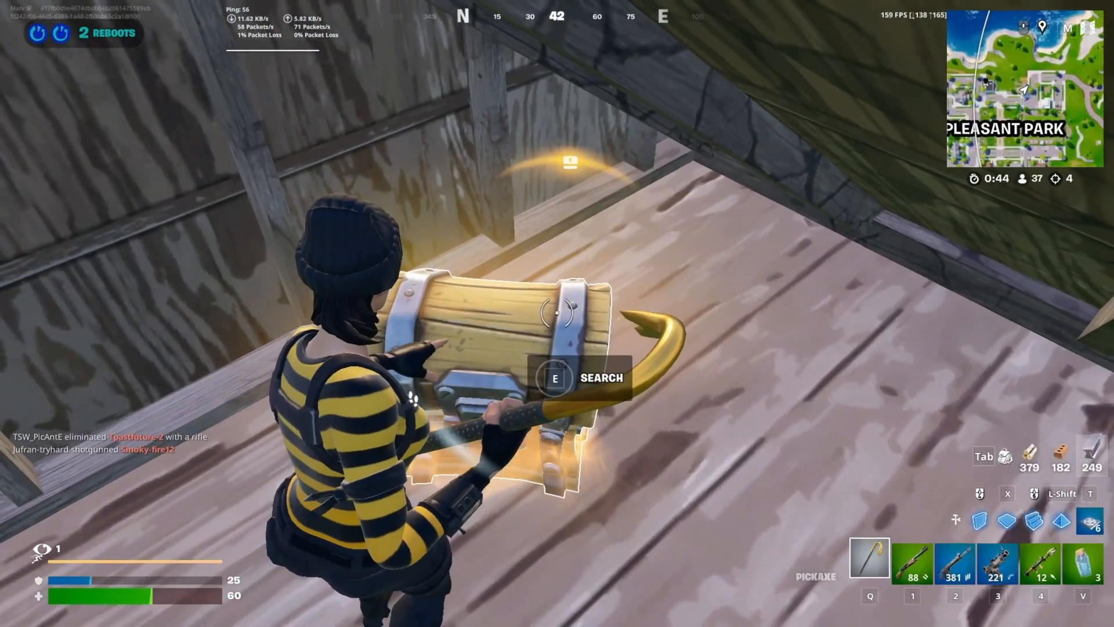
key(e)
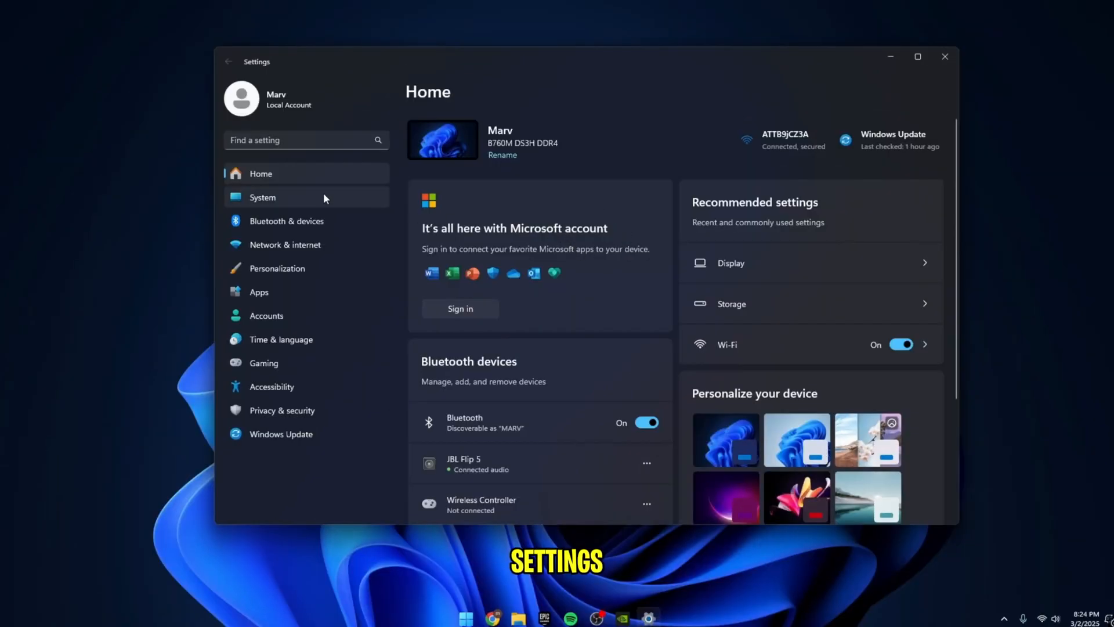
click(262, 197)
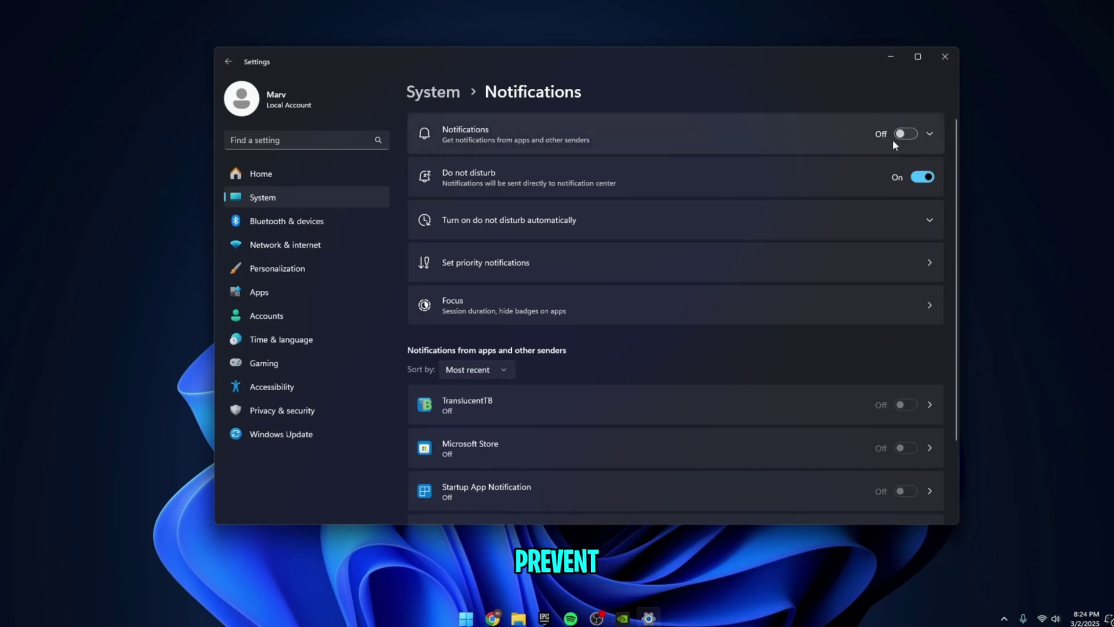
mouse_move(795, 181)
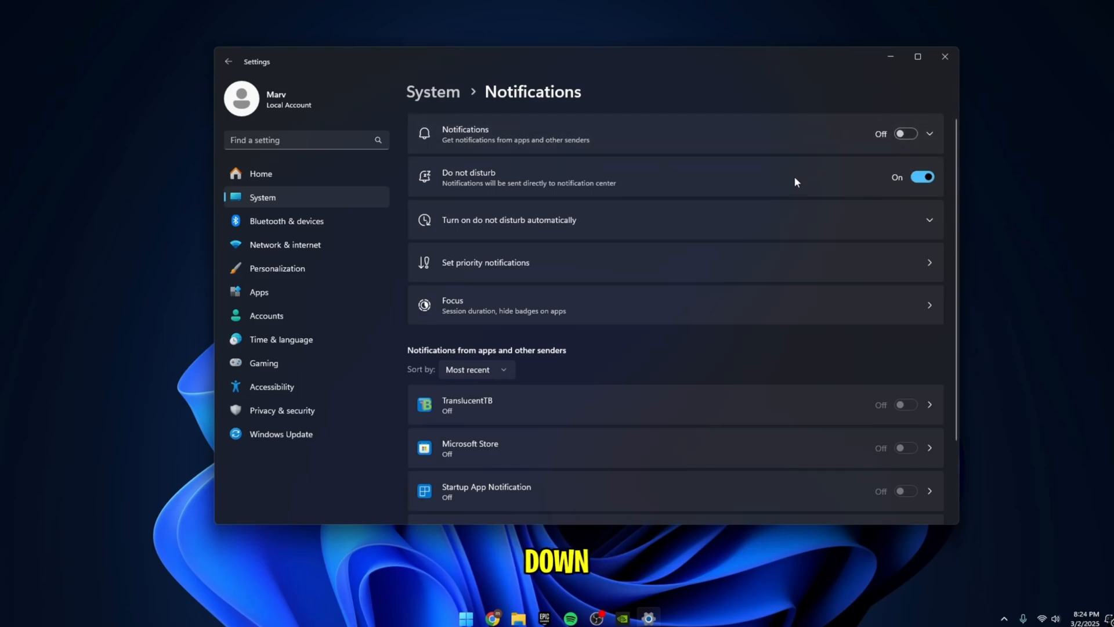
scroll(down, 3)
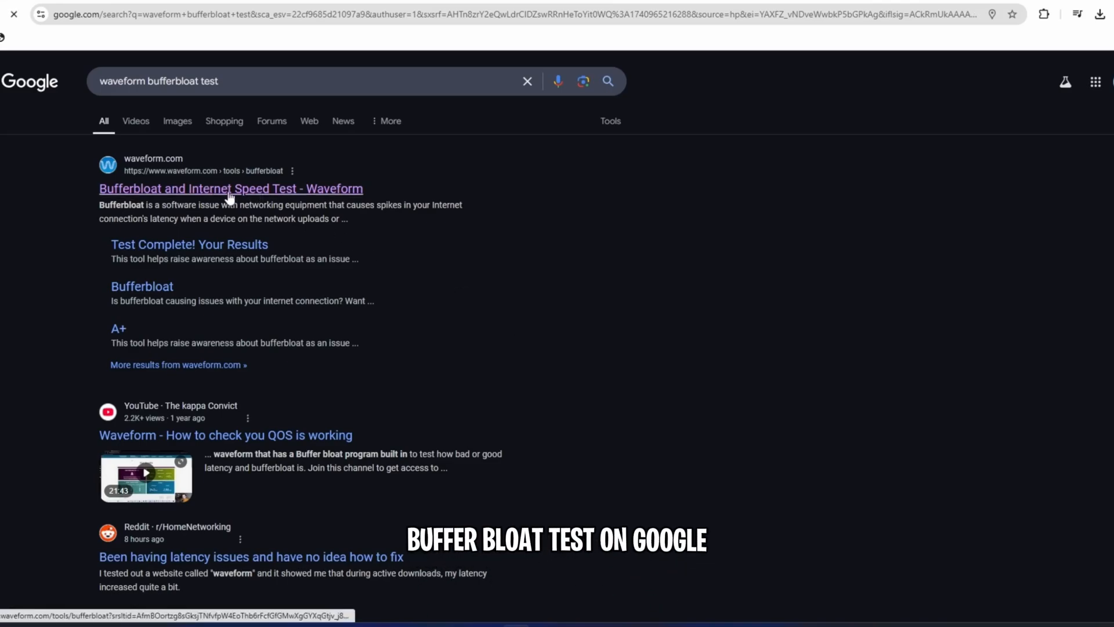
Open the Waveform Bufferbloat Test result and start the latency test
click(230, 188)
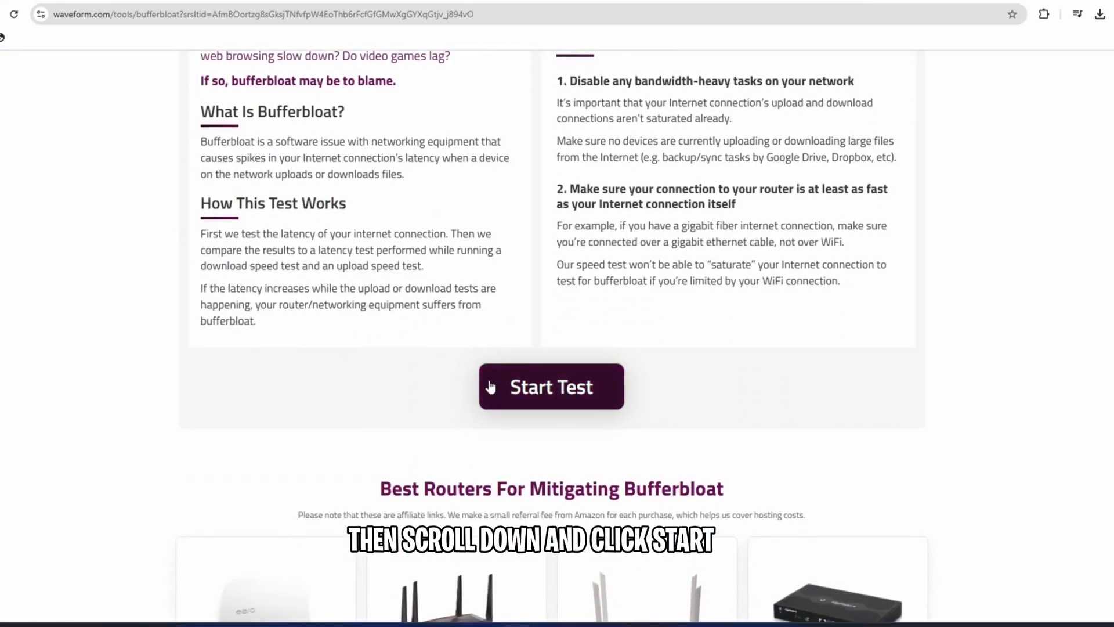
click(551, 386)
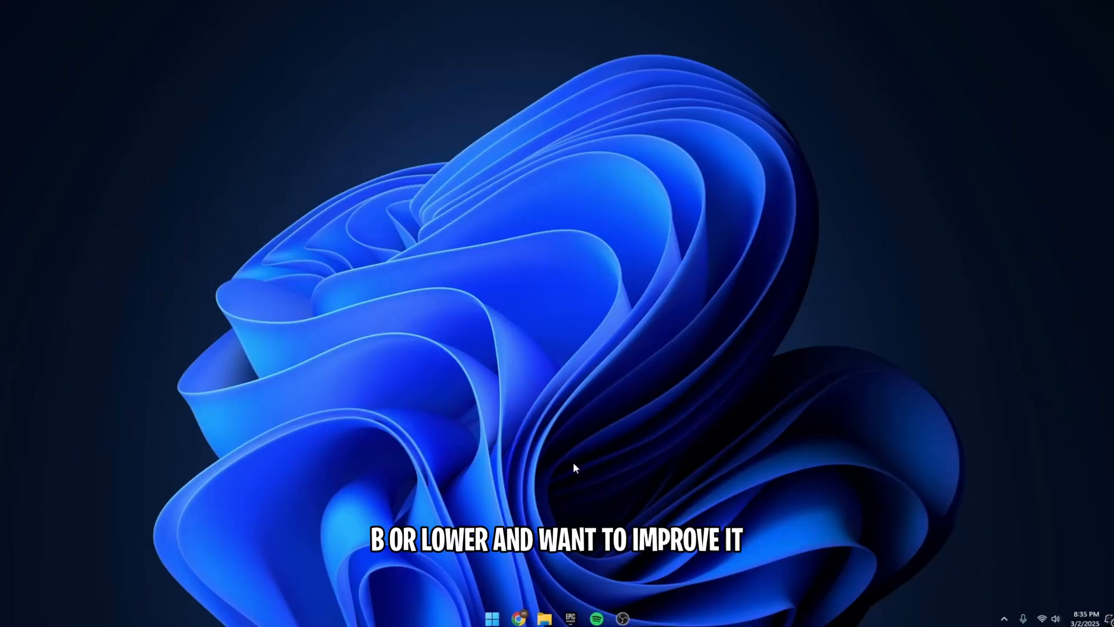
Run 'netsh int tcp set global autotuning=disabled' in an admin Command Prompt, then close it
click(491, 617)
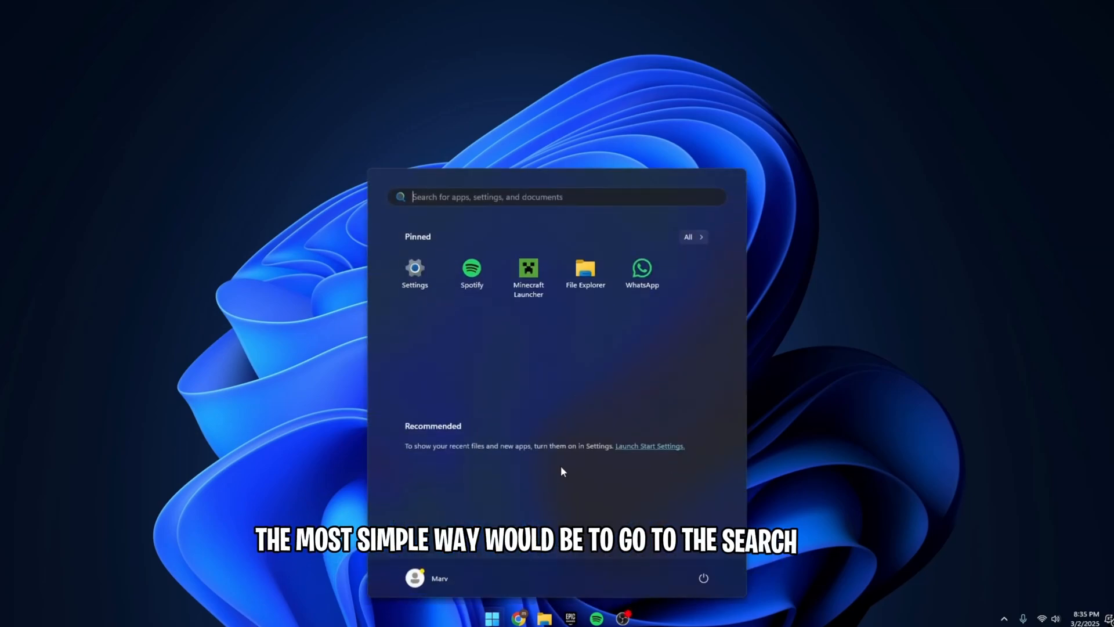
text(cmd)
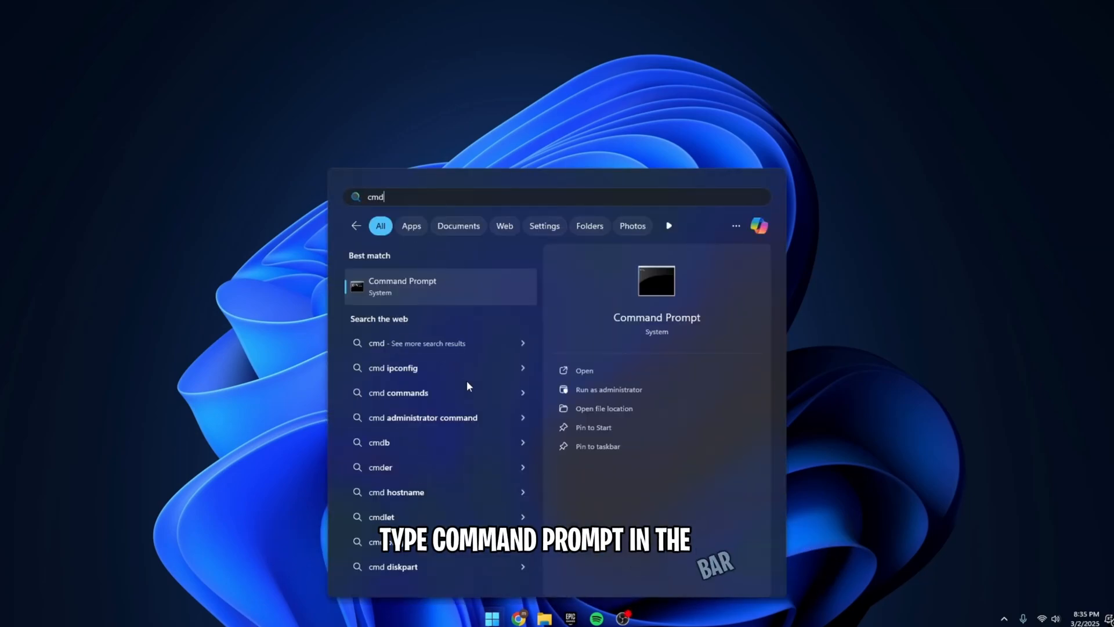
mouse_move(608, 389)
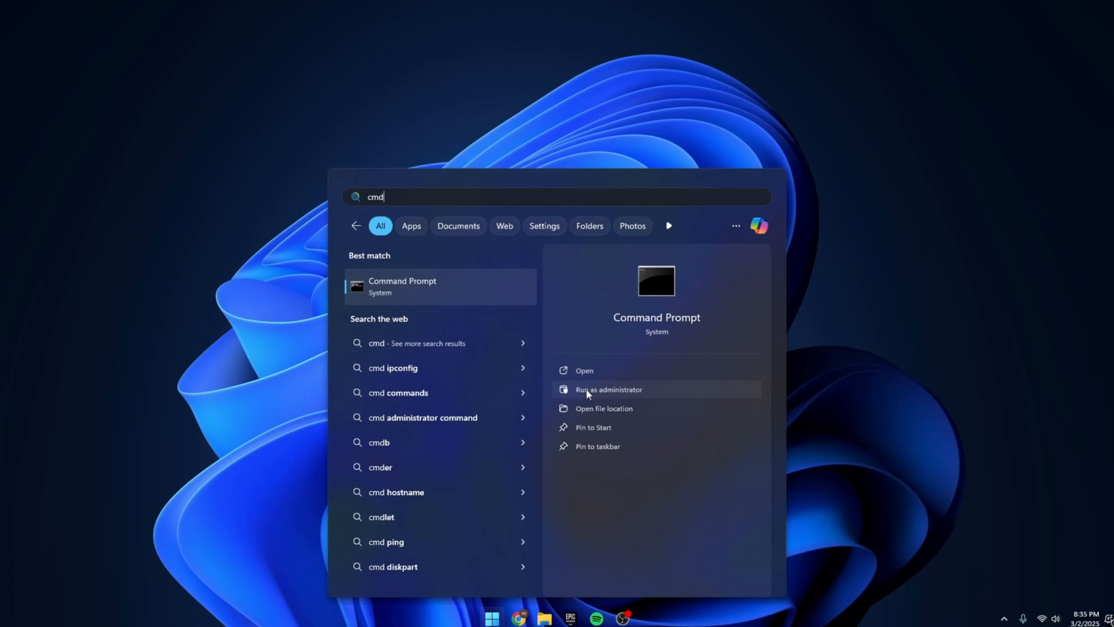
click(609, 390)
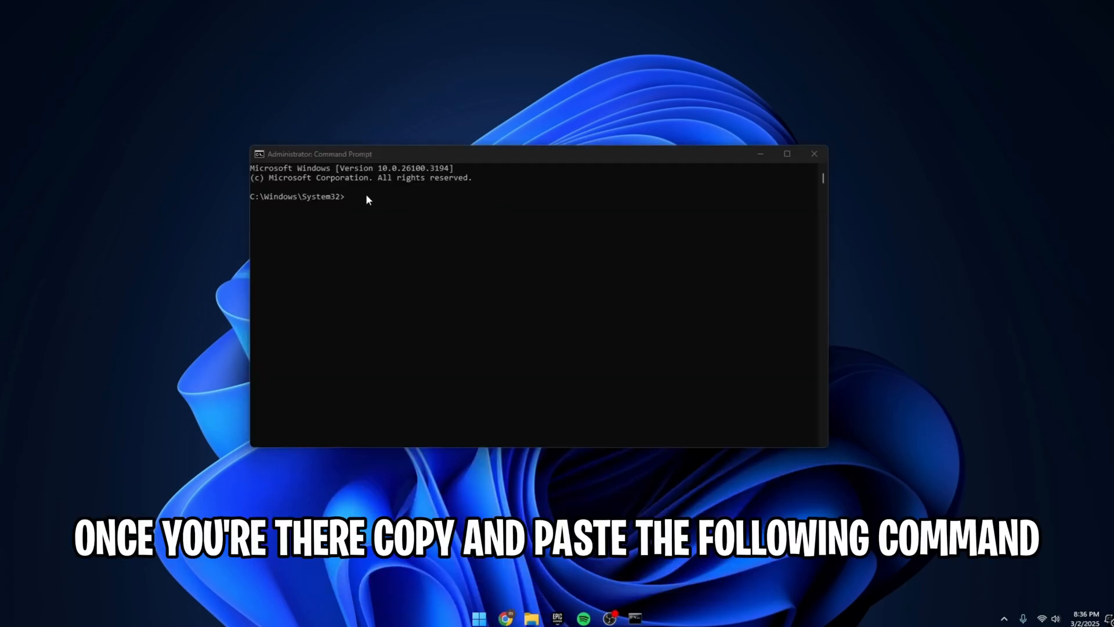
click(348, 197)
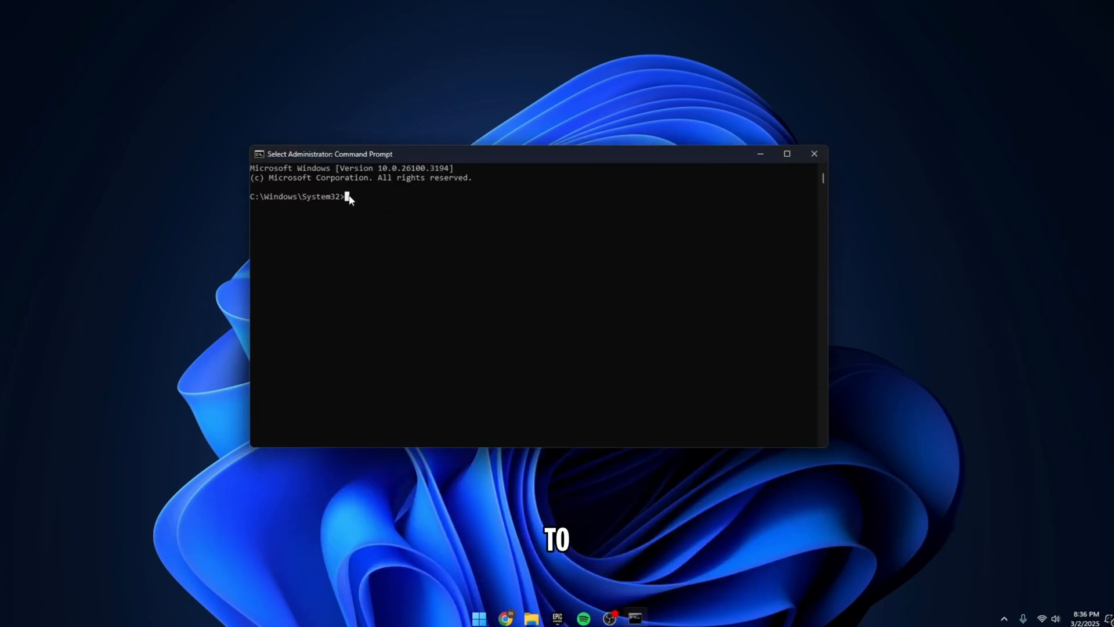
text(Netsh int tcp set global autotuning=disabled)
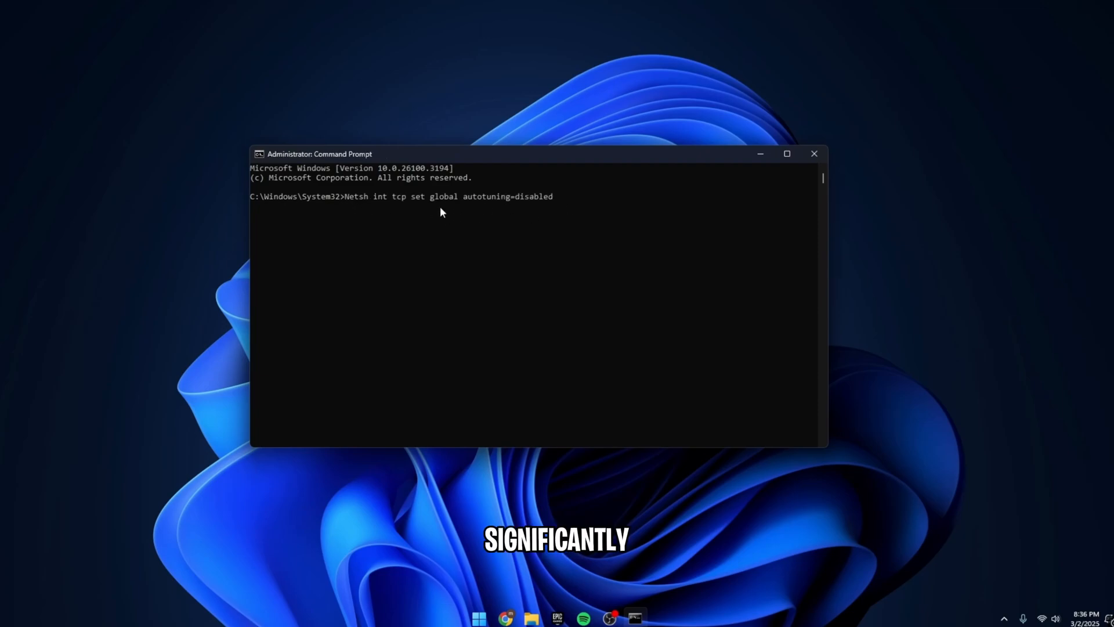
mouse_move(815, 153)
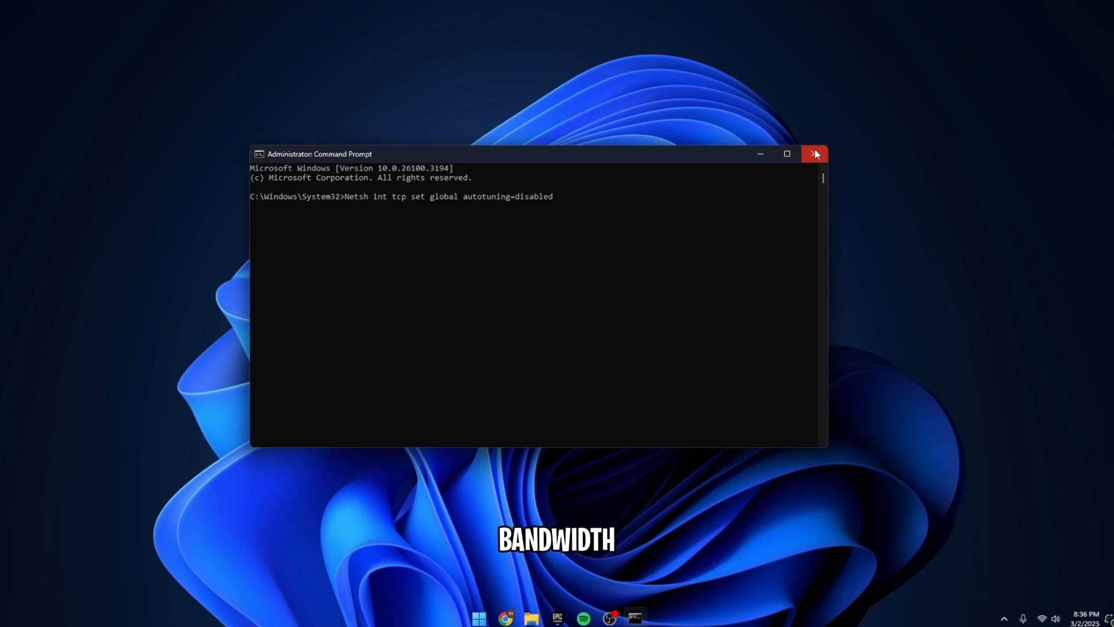
click(814, 153)
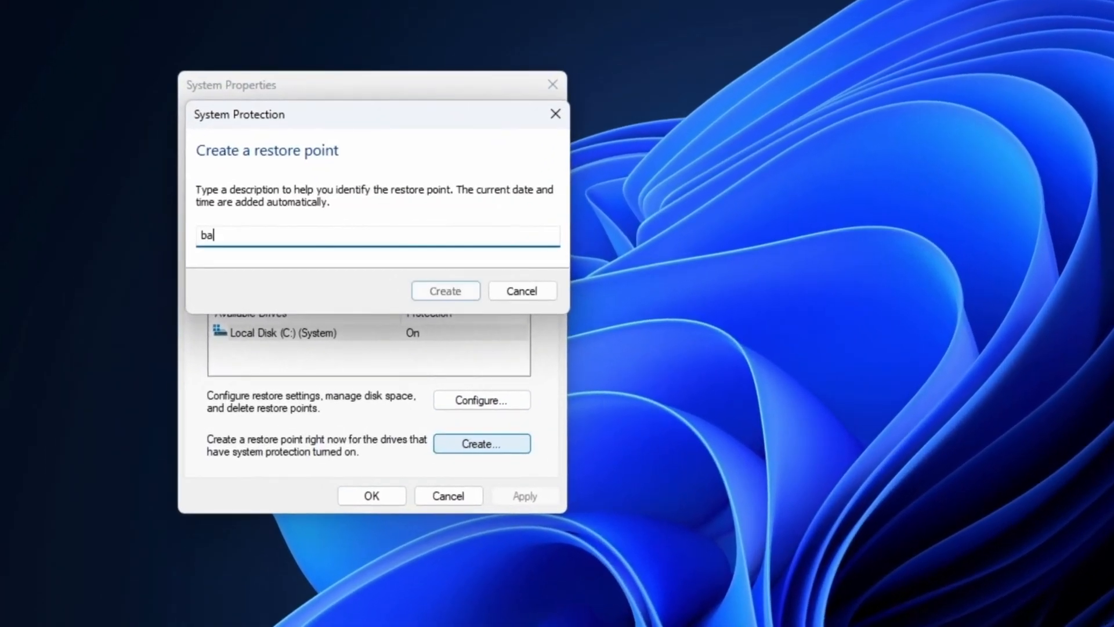
Create a system restore point with the description 'backup'
text(ckup)
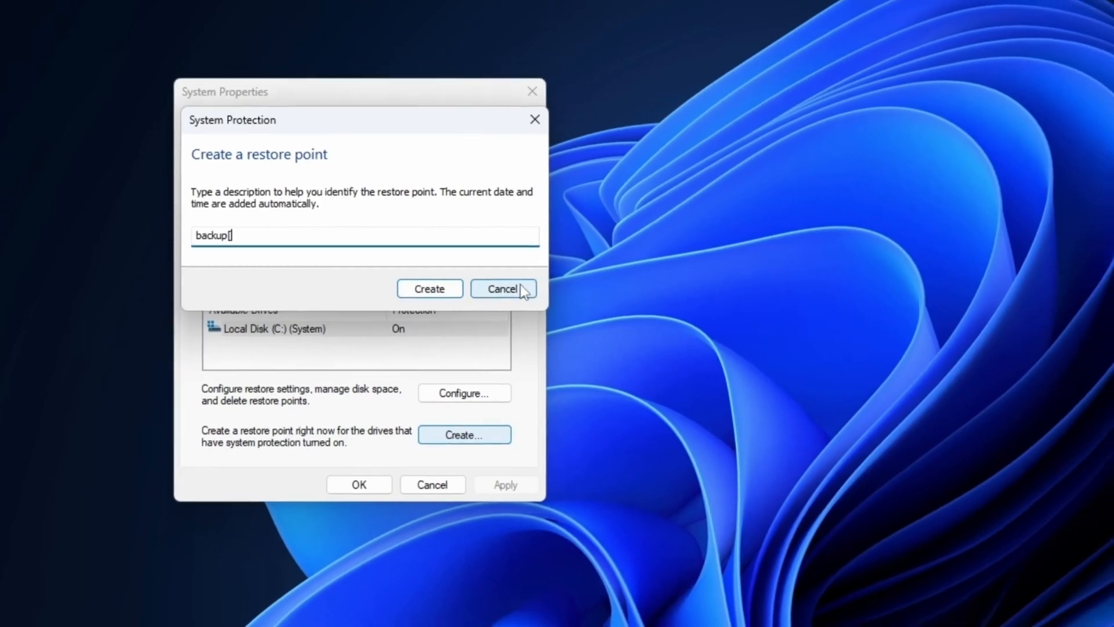
click(501, 289)
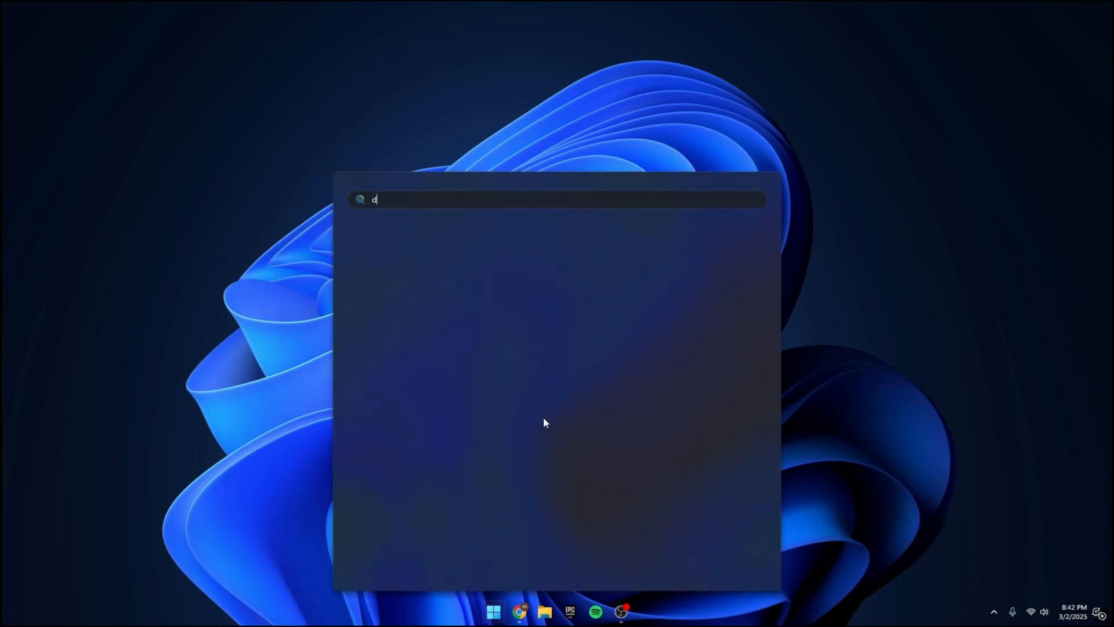
In Device Manager, clear the Realtek 2.5GbE adapter's wake and power-saving turn-off options
text(evice Manager)
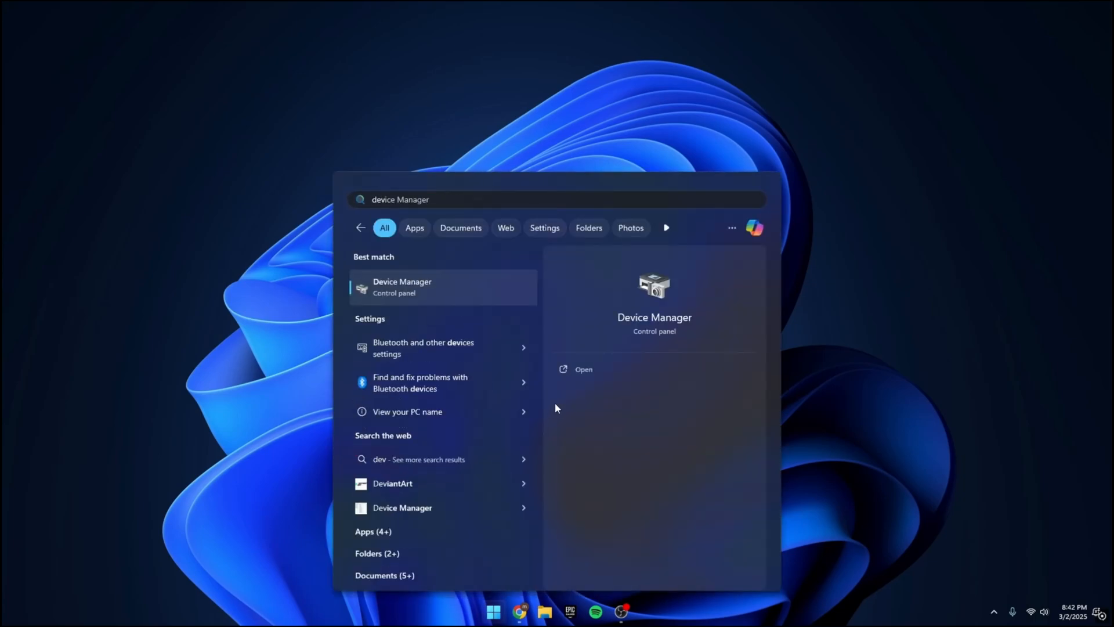
click(583, 369)
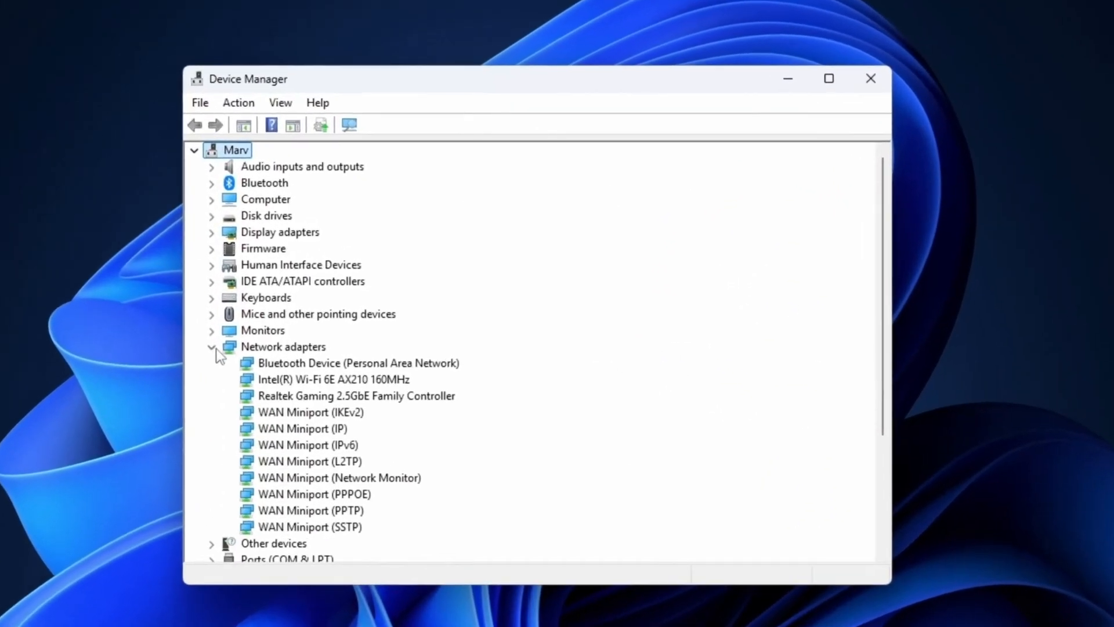
right_click(355, 396)
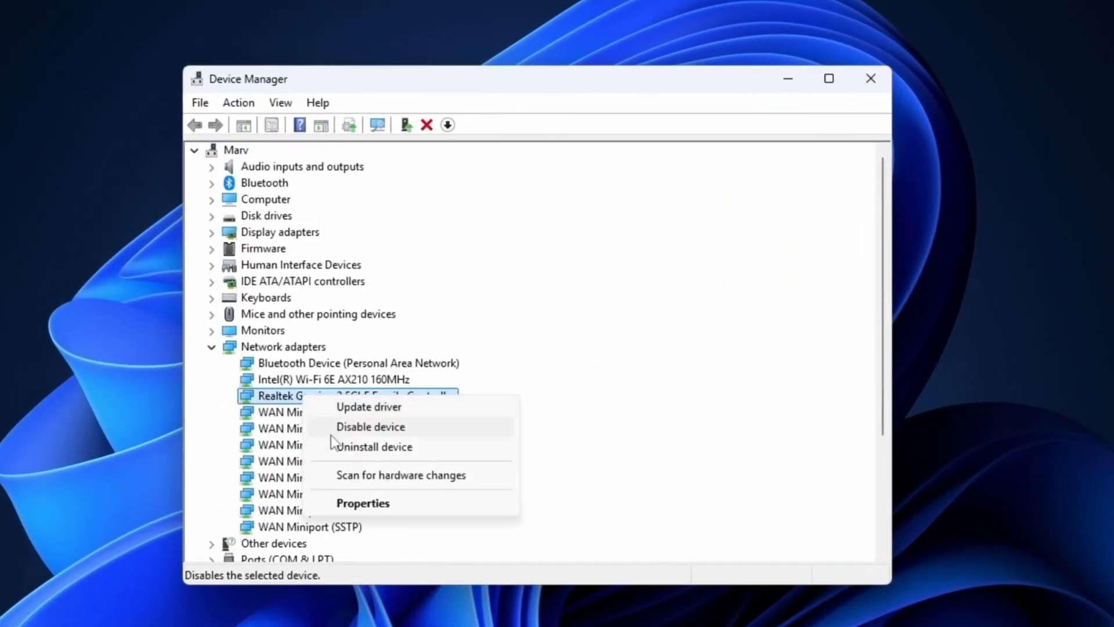
click(362, 502)
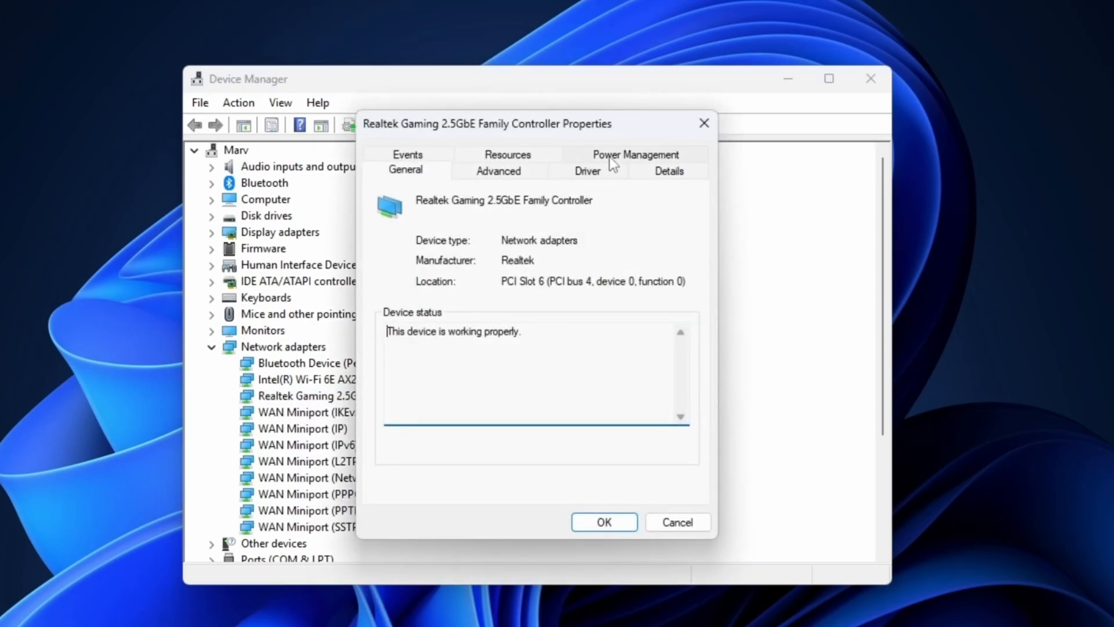
click(634, 154)
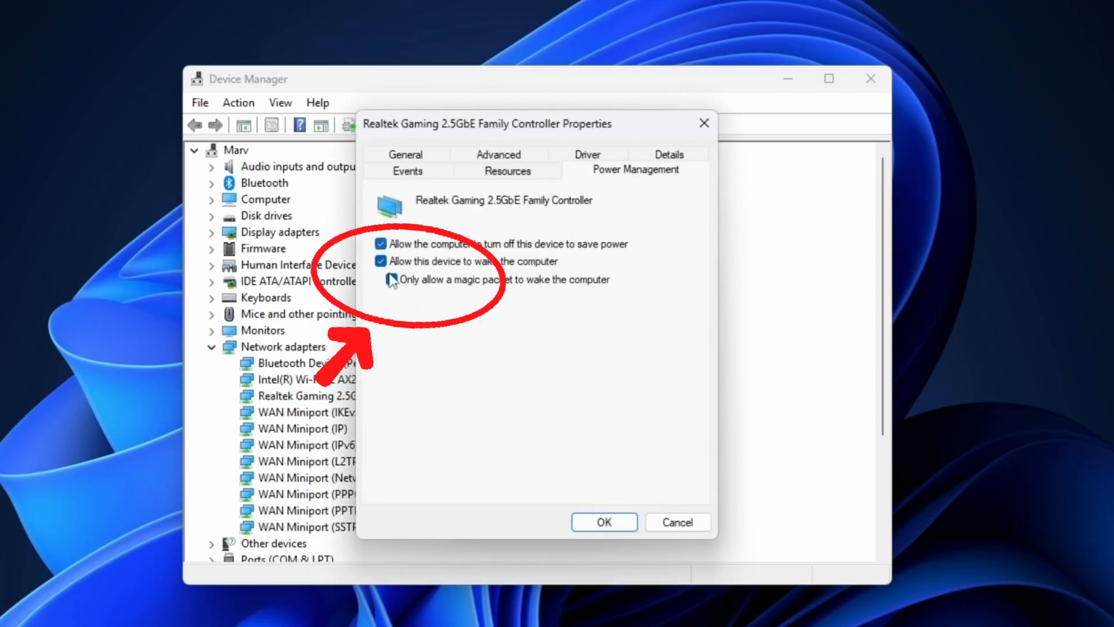
click(380, 260)
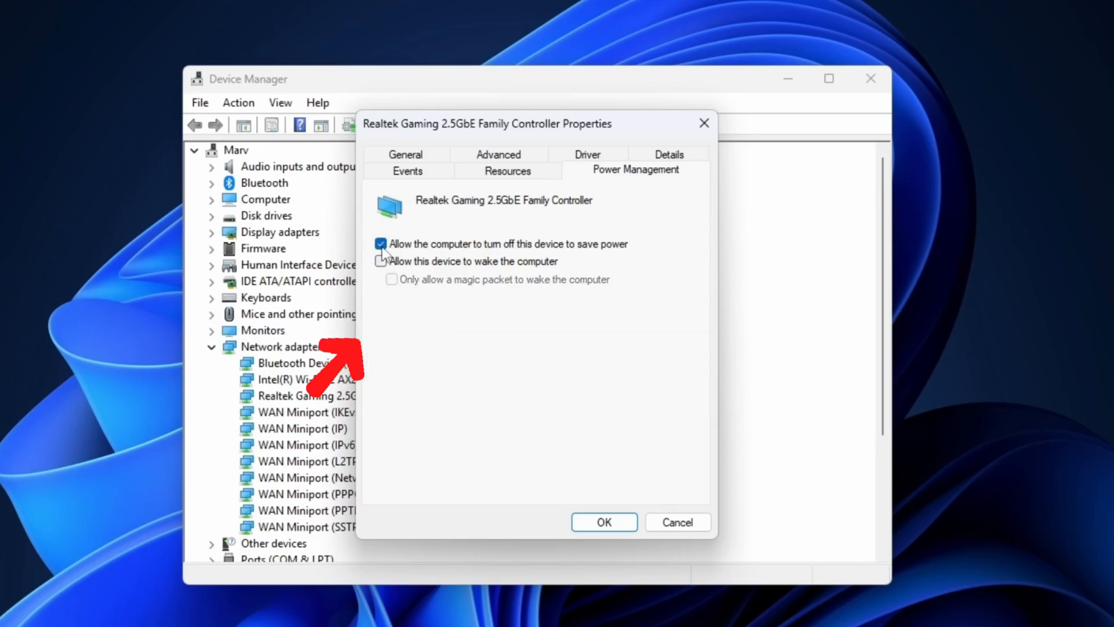
click(382, 243)
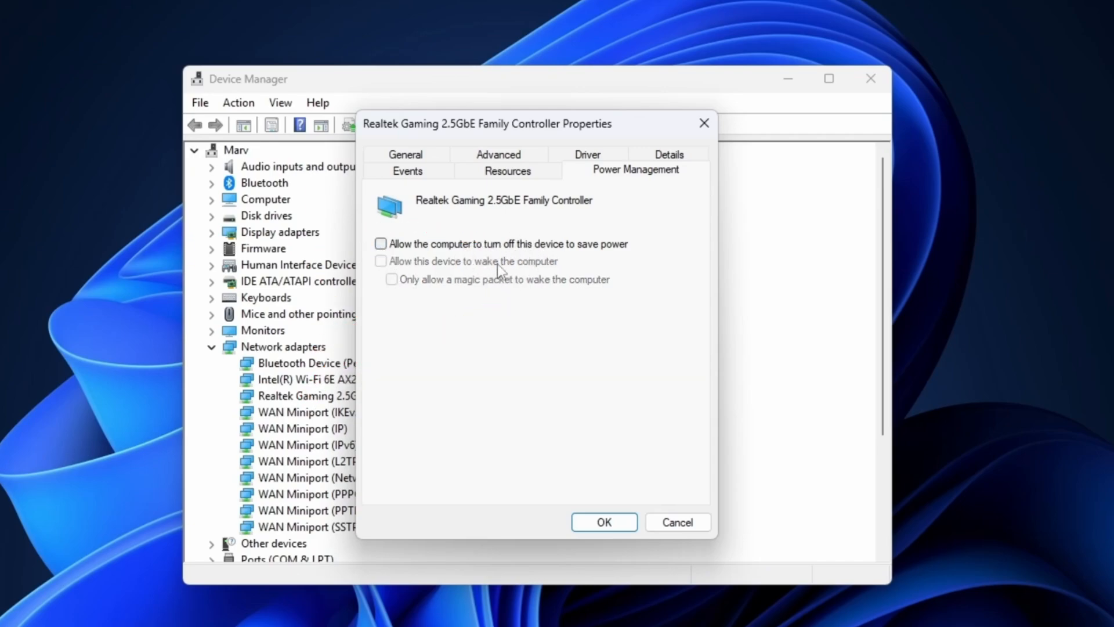
mouse_move(533, 266)
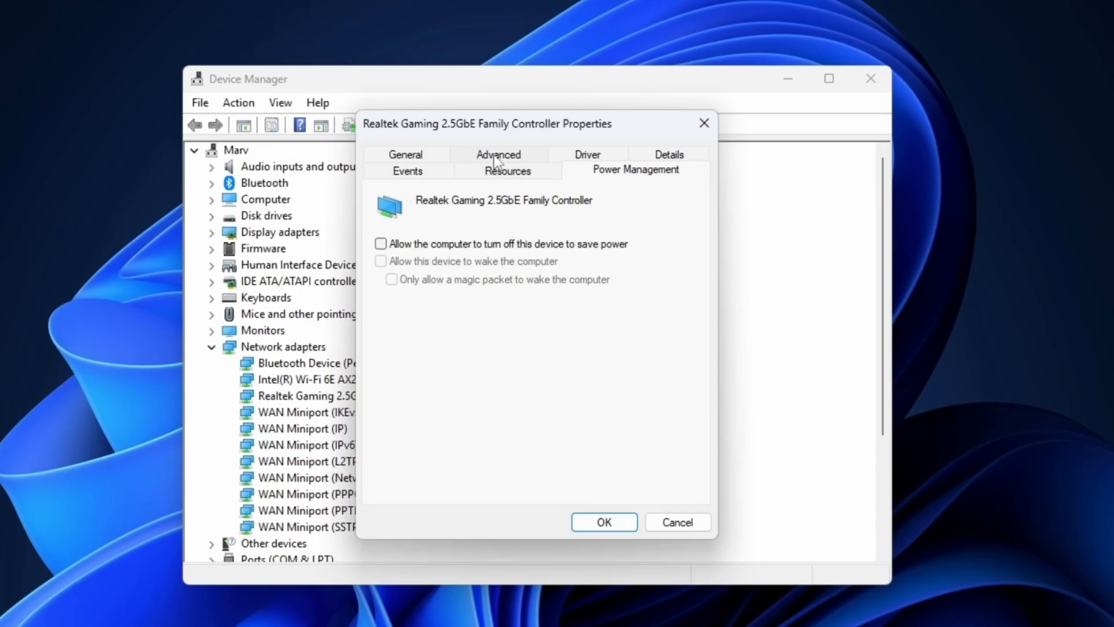
Review ARP Offload, Energy-Efficient Ethernet, Green Ethernet, NS Offload, IPv4 Checksum Offload, Wake on Magic Packet
click(498, 154)
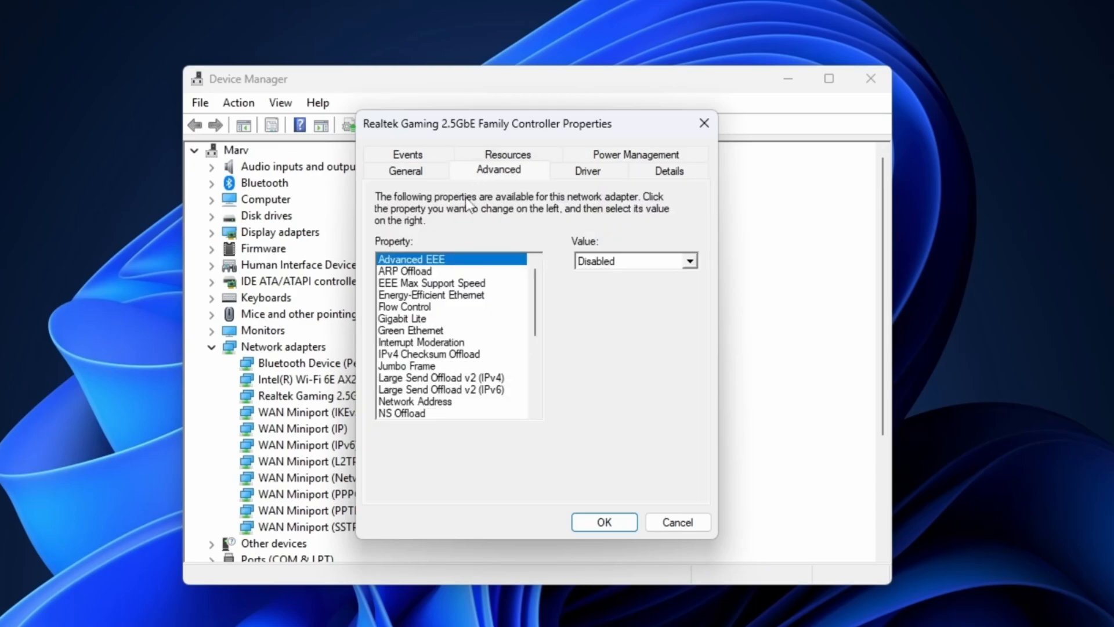
mouse_move(452, 240)
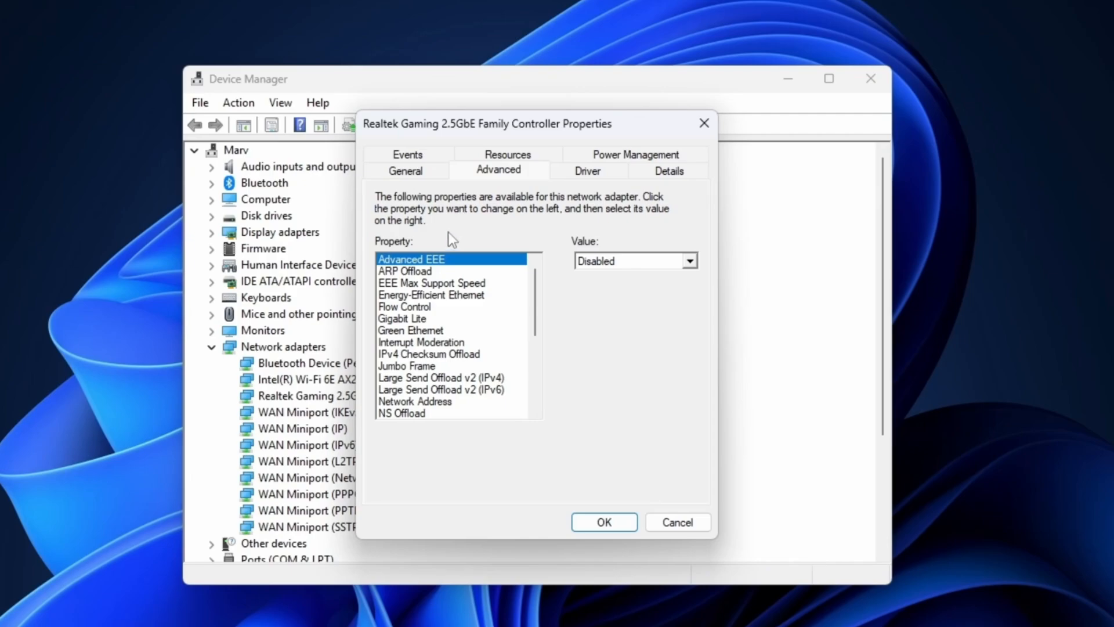
mouse_move(455, 244)
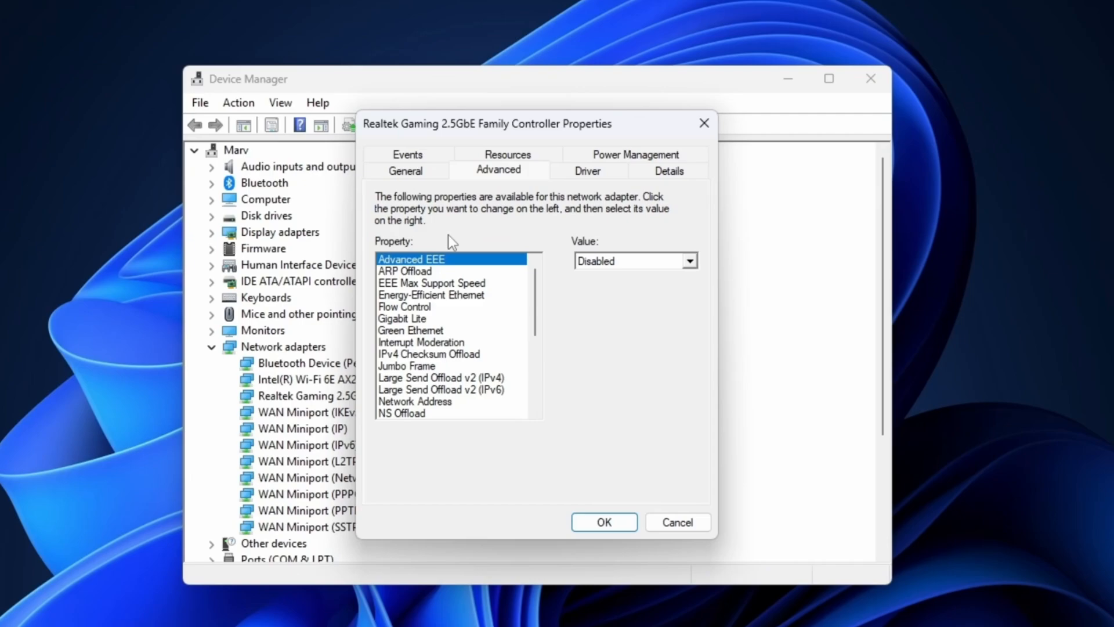
click(405, 271)
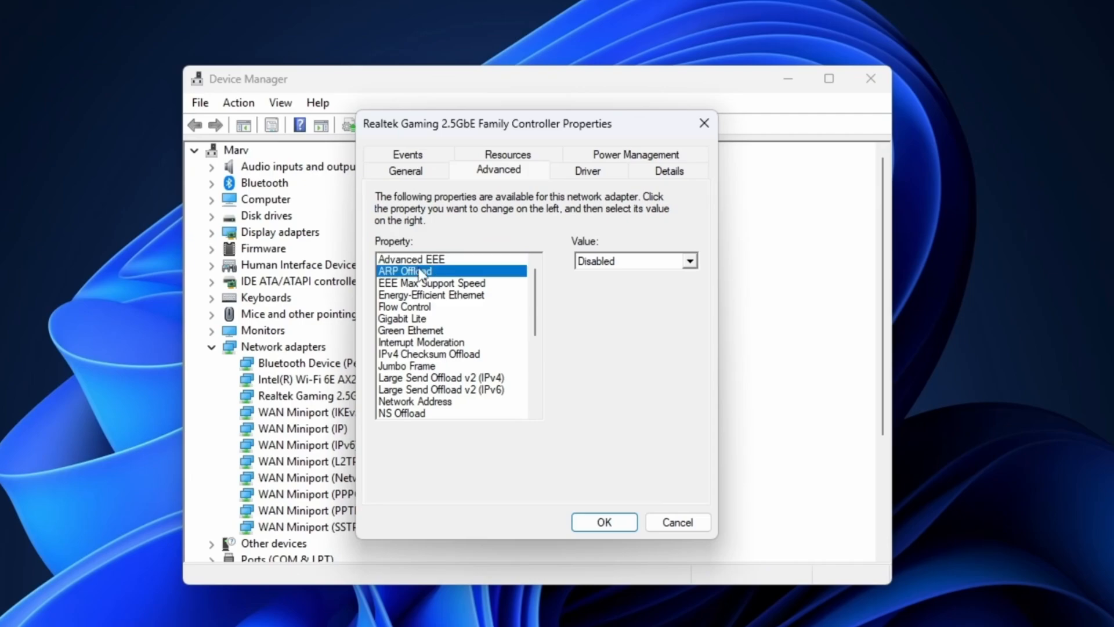
click(431, 294)
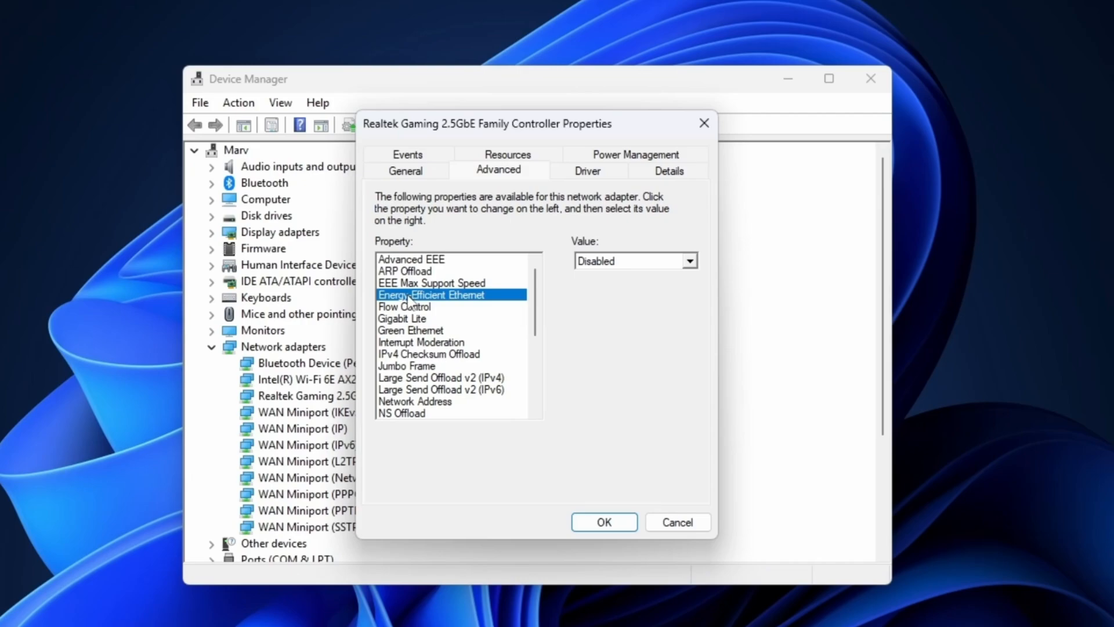
click(402, 319)
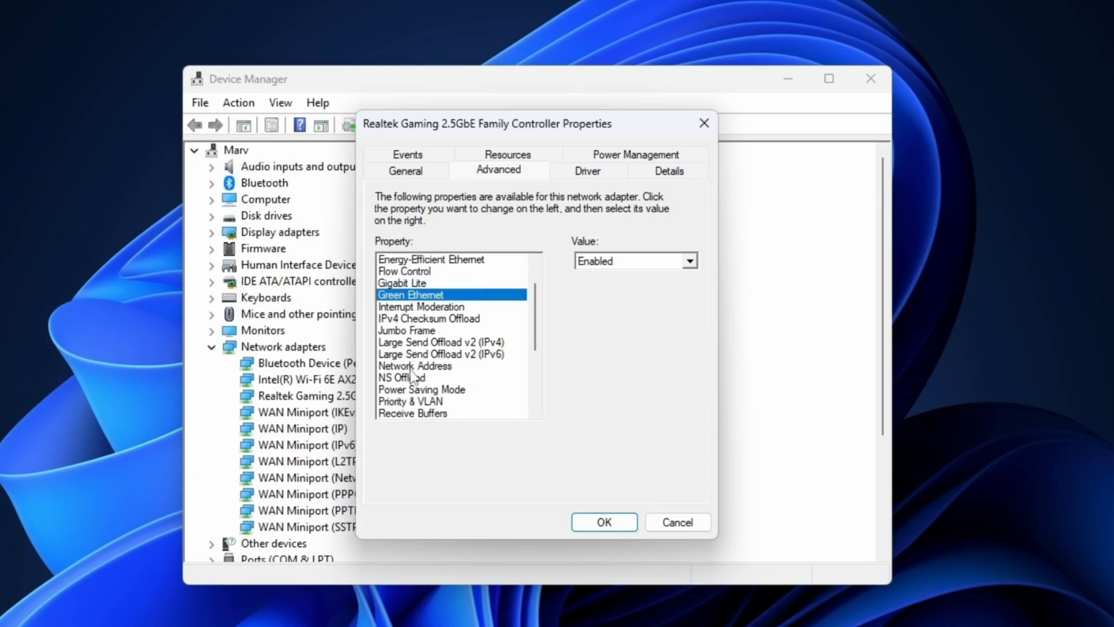
click(402, 377)
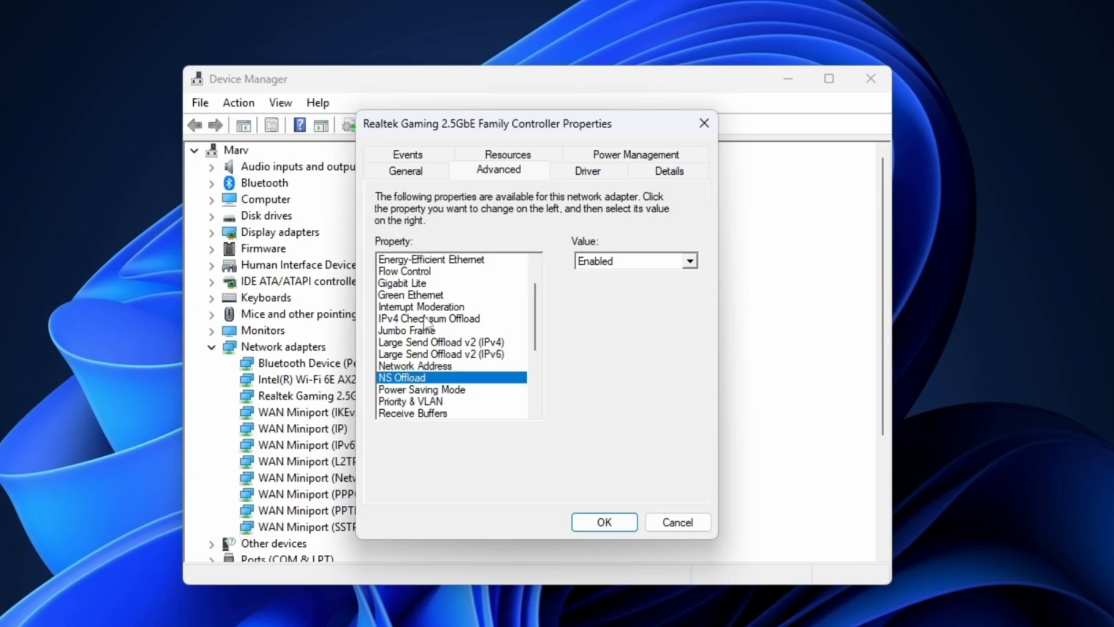
click(428, 319)
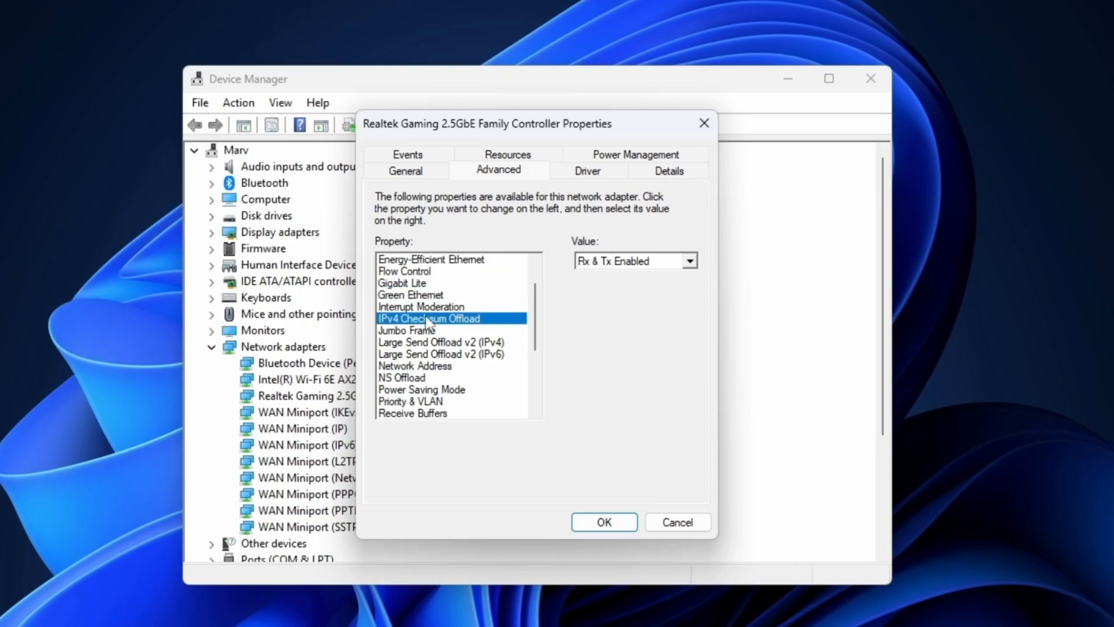
scroll(down, 3)
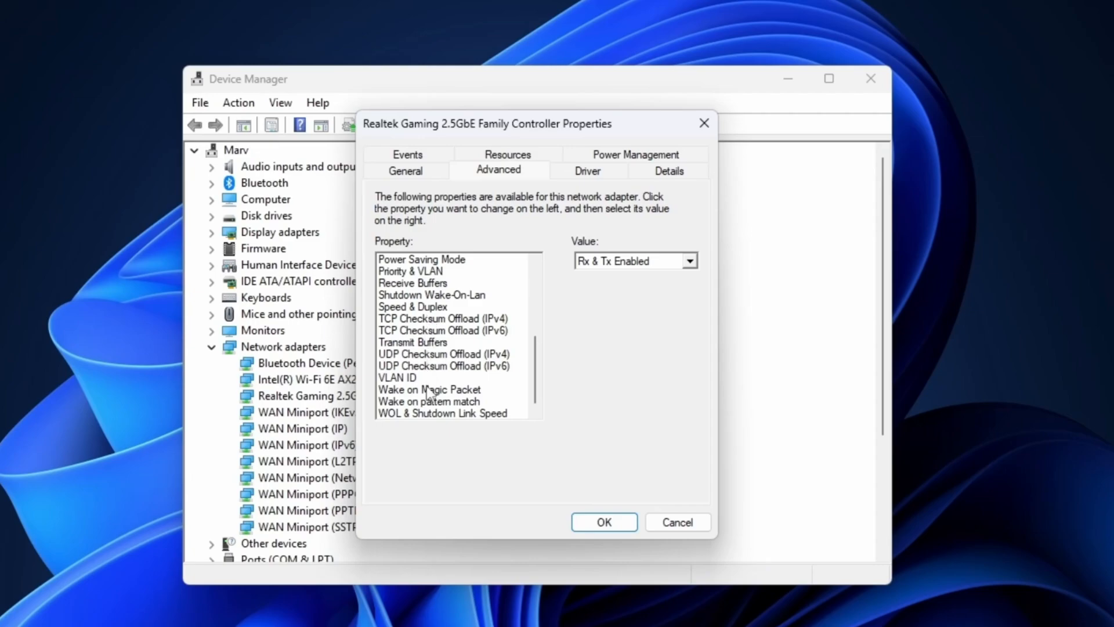
click(430, 389)
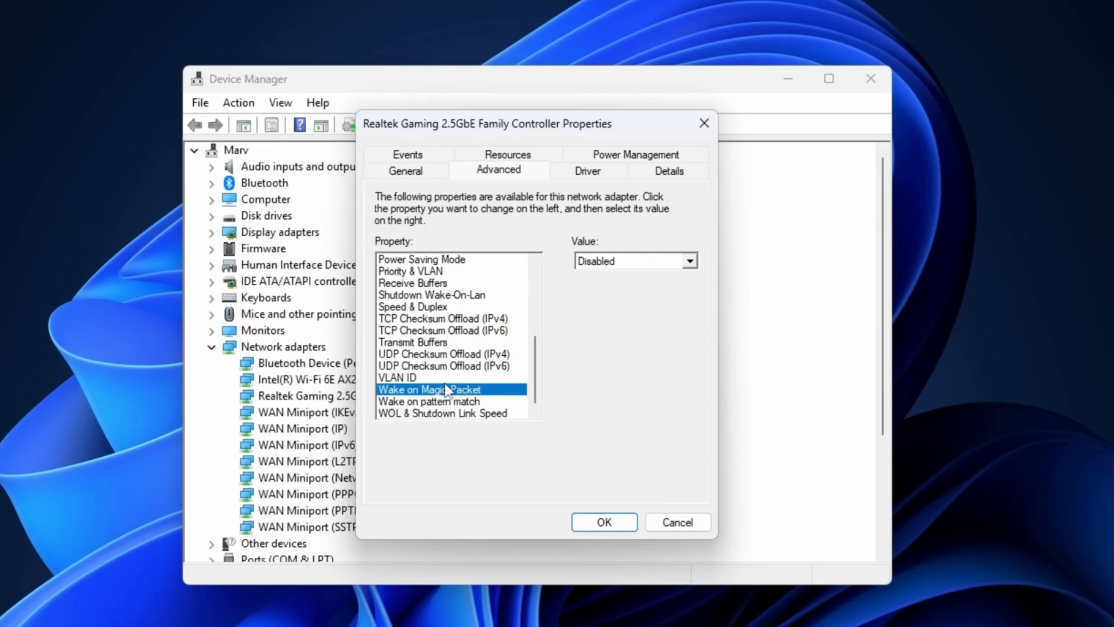
mouse_move(449, 395)
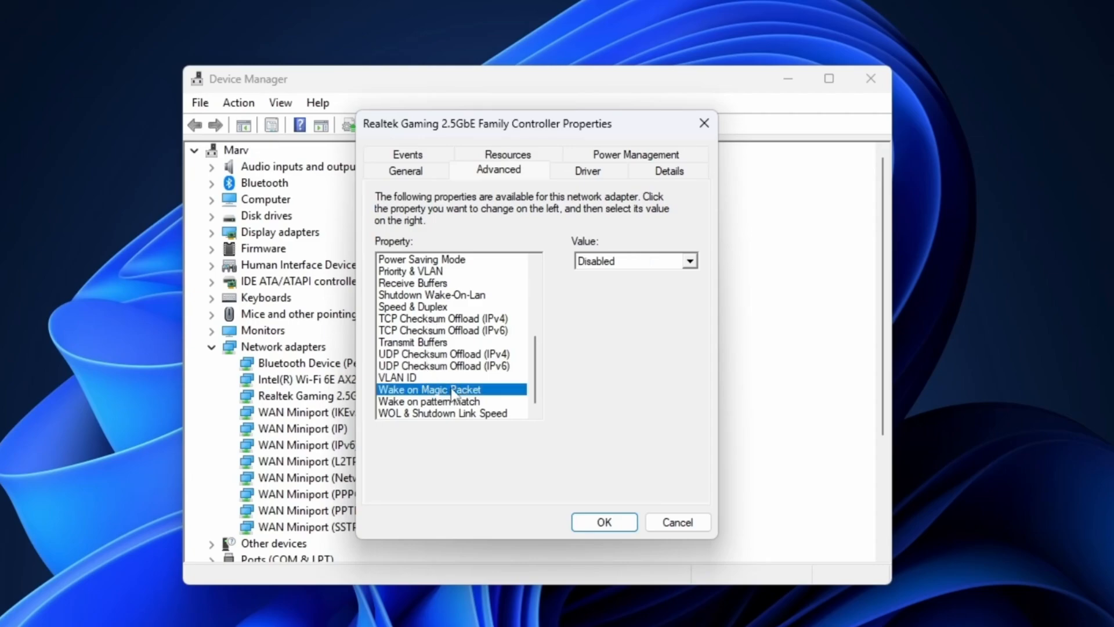
click(429, 401)
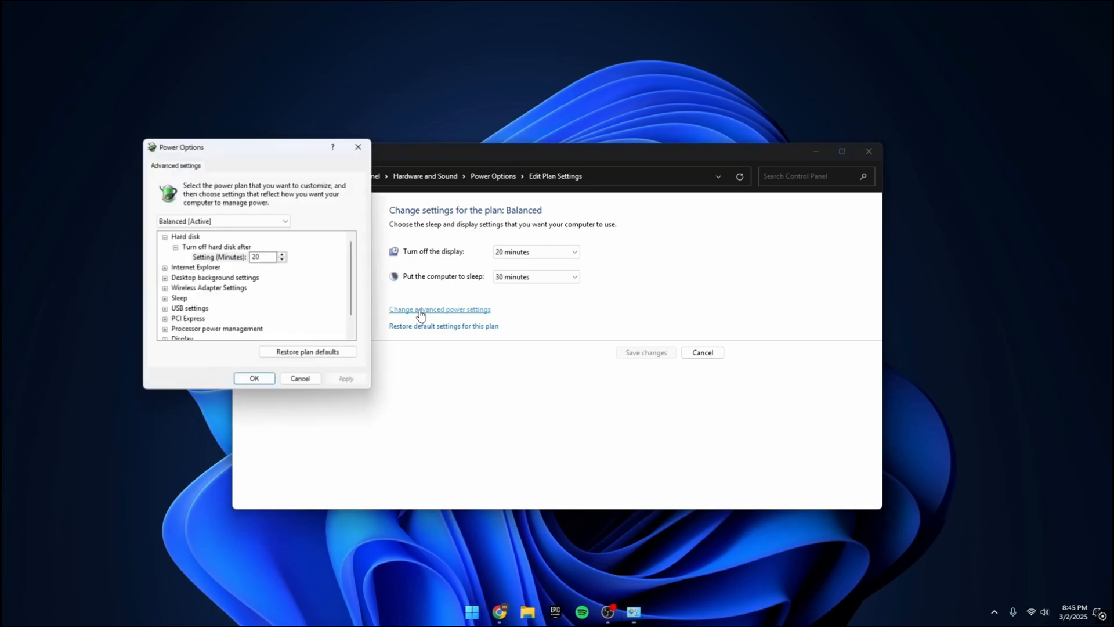
Choose Ultimate Performance from the power plan dropdown in advanced power settings
click(222, 221)
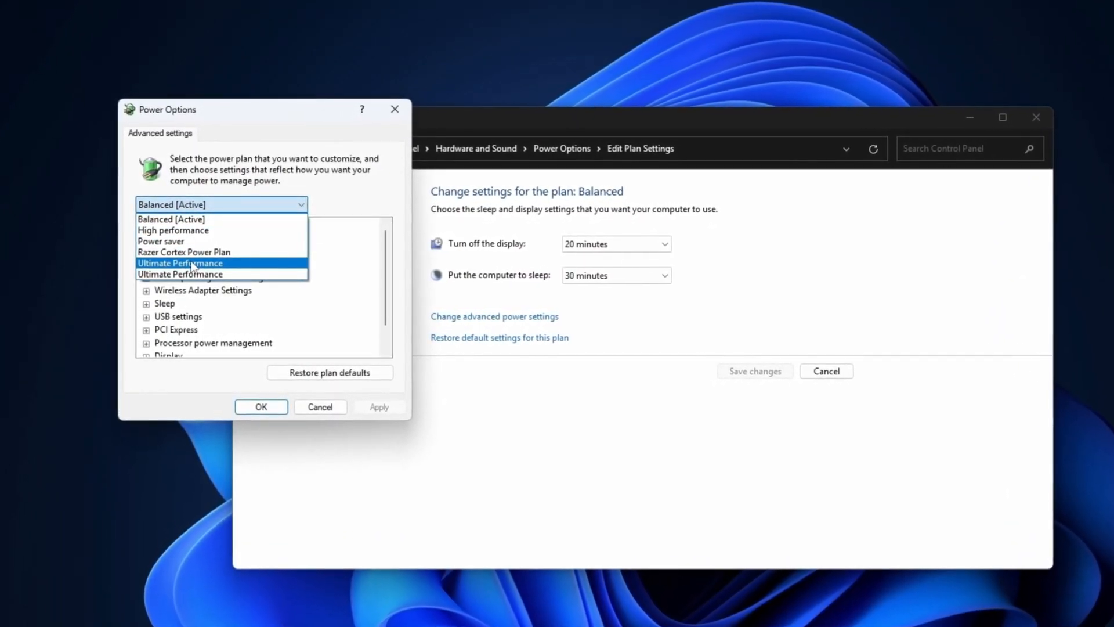
click(173, 230)
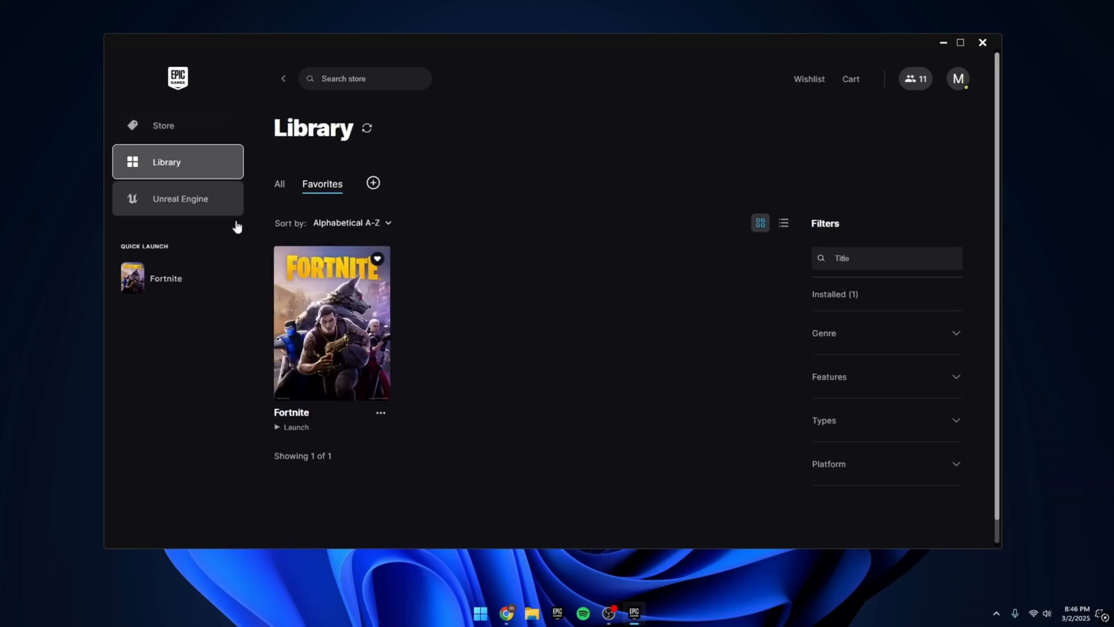
mouse_move(409, 276)
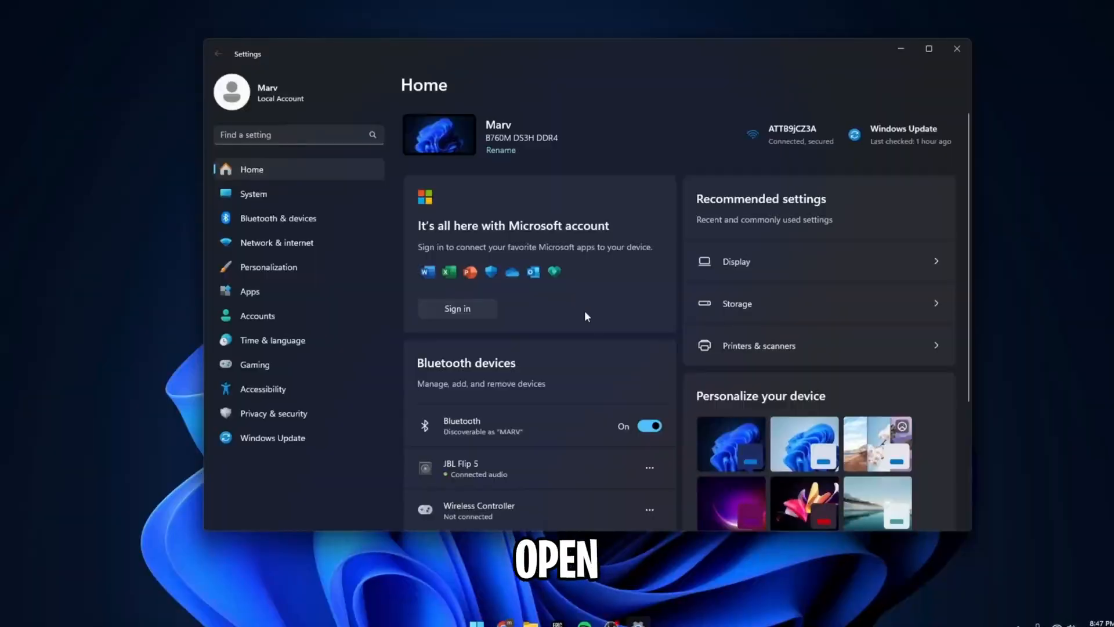
In Apps > Startup, switch Spotify and Razer Synapse 3 to Off
click(249, 290)
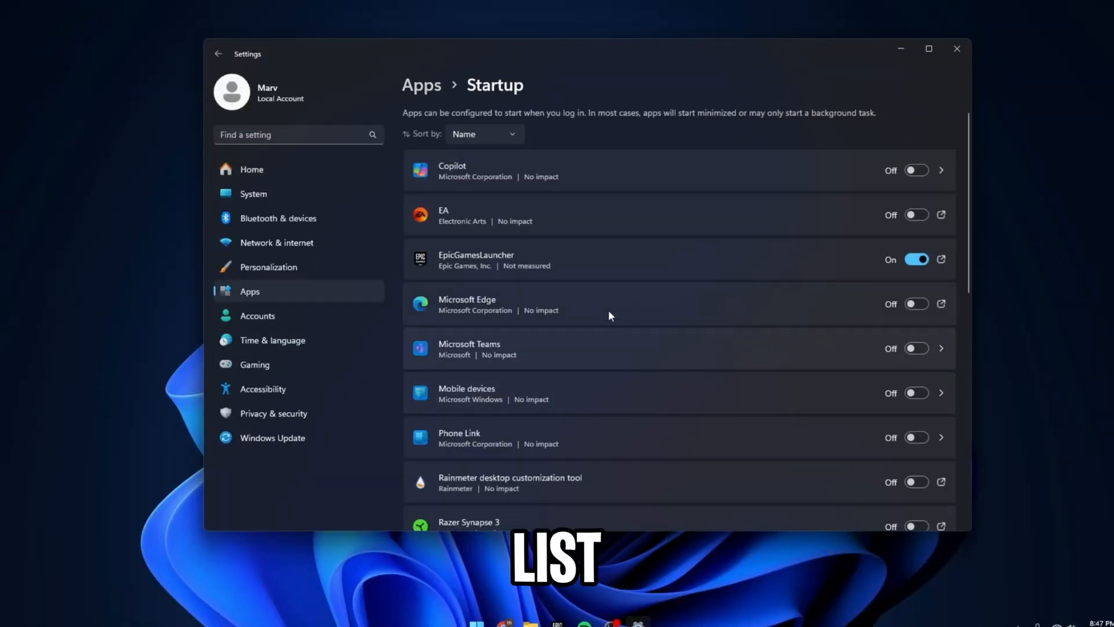
mouse_move(689, 355)
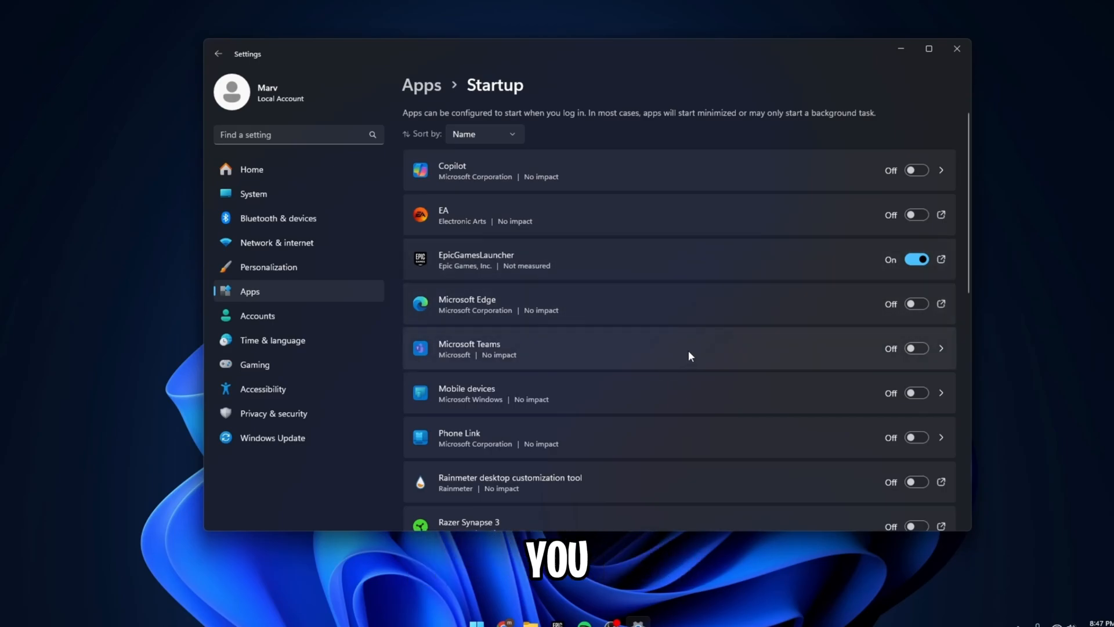
scroll(down, 3)
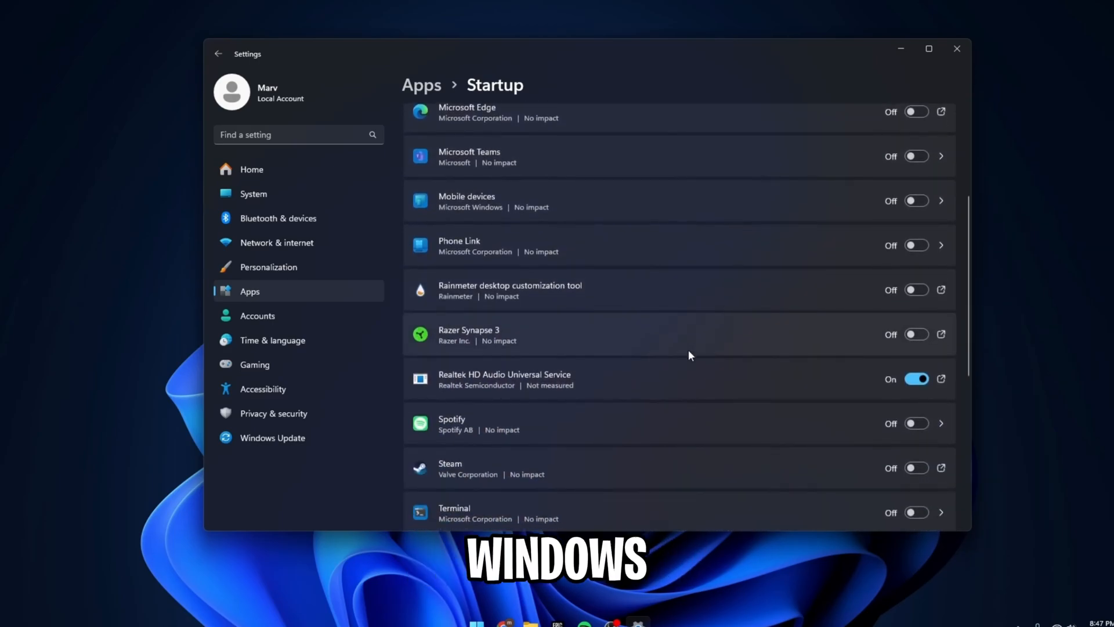
scroll(down, 3)
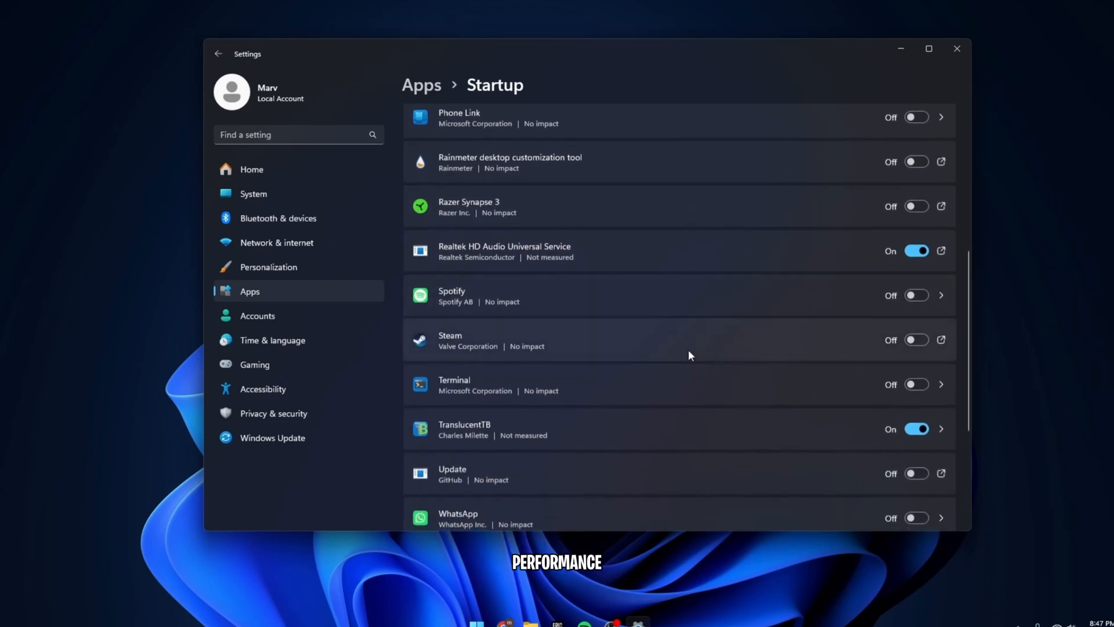
scroll(down, 3)
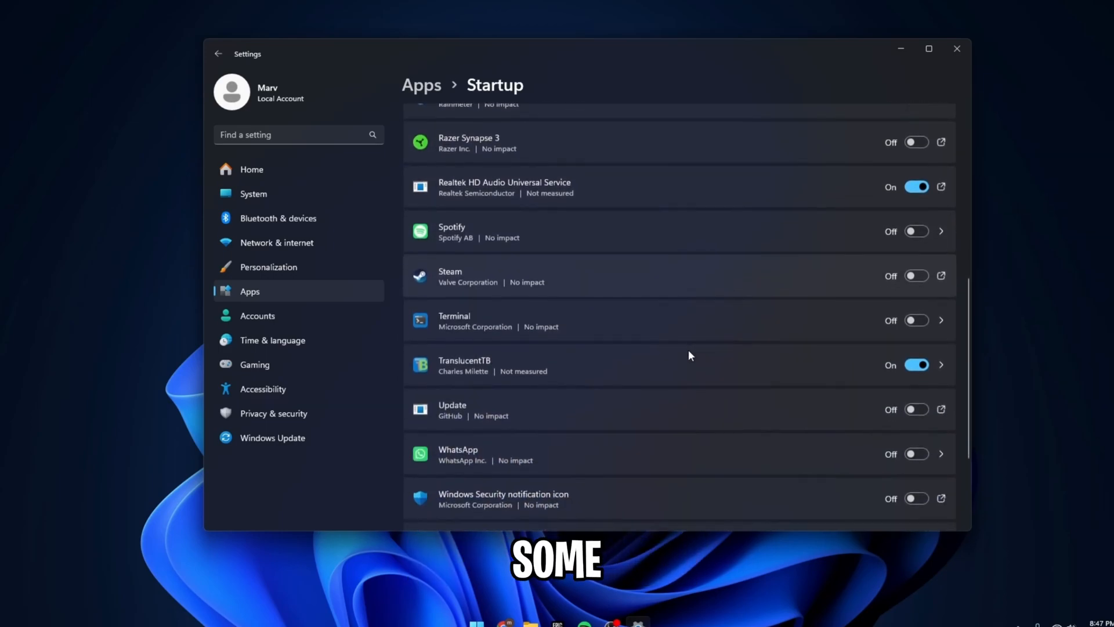
mouse_move(916, 276)
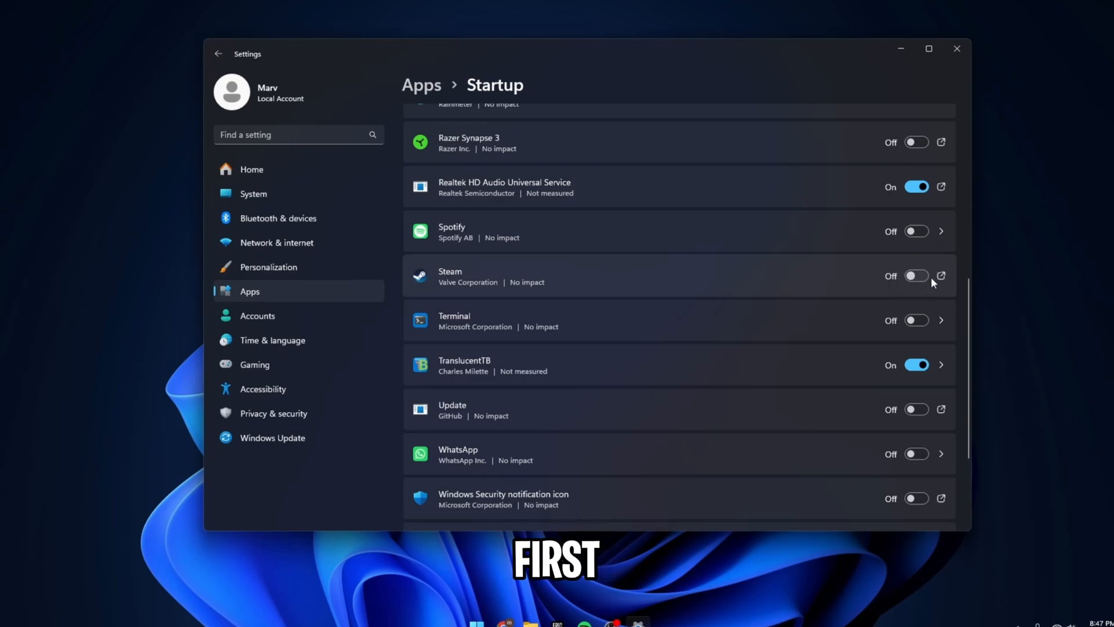
click(916, 364)
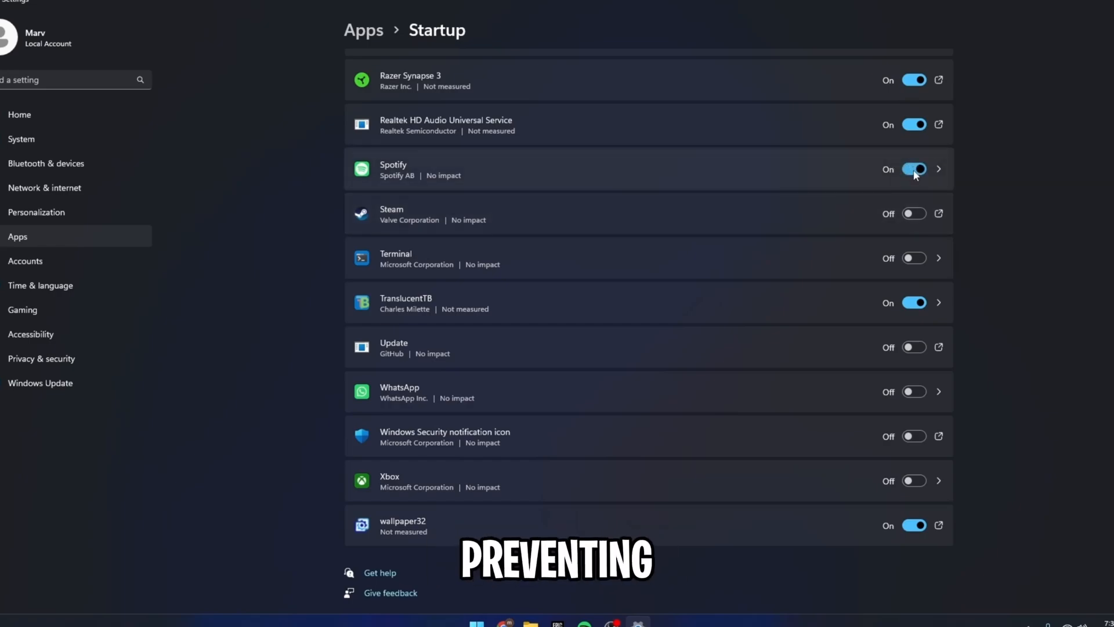
click(914, 168)
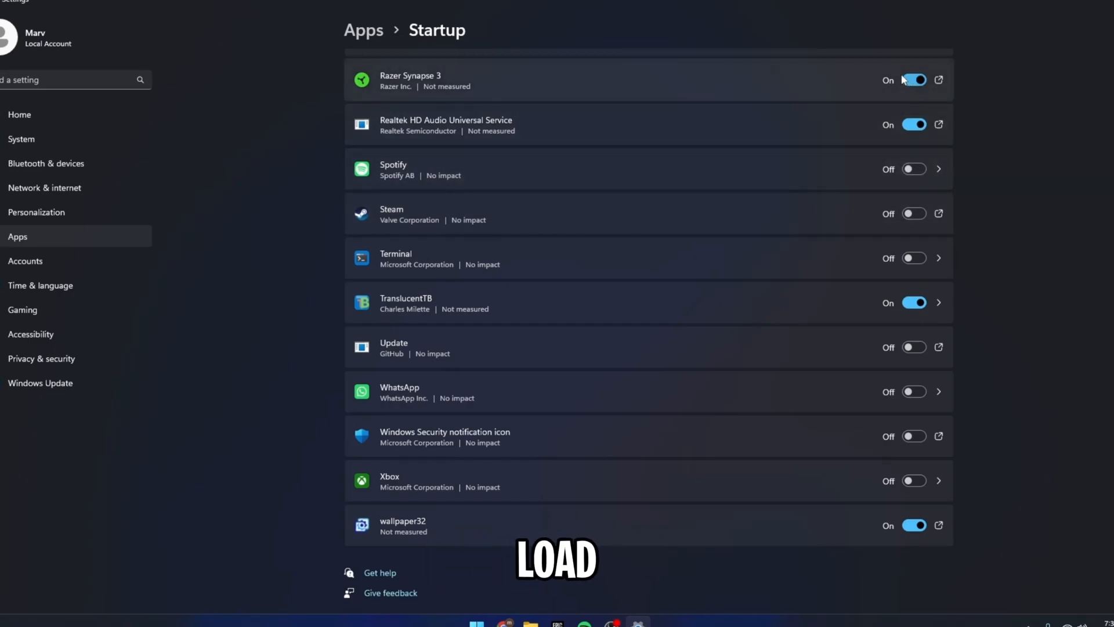
click(914, 80)
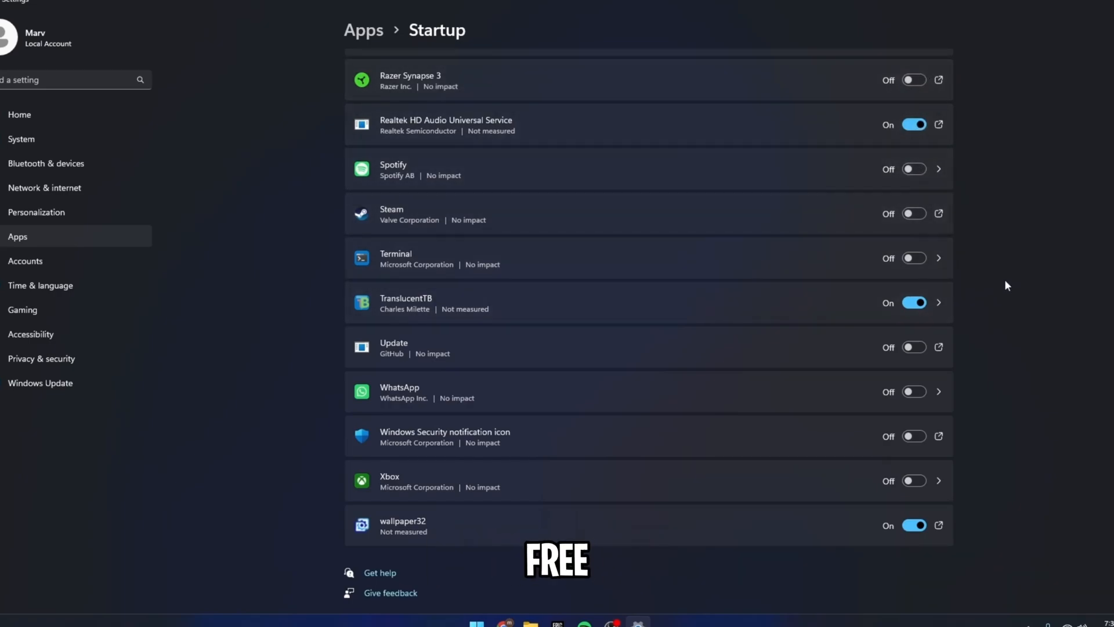